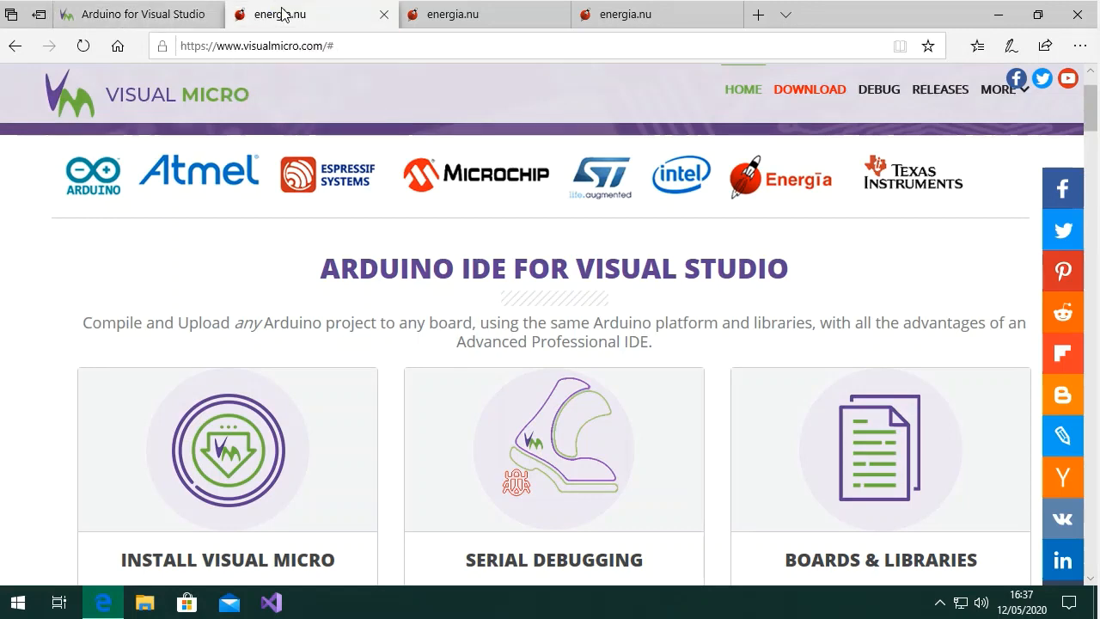
Step: View the Windows LaunchPad driver guide, then return to the Energia 1.8.10E23 download page
left_click(279, 14)
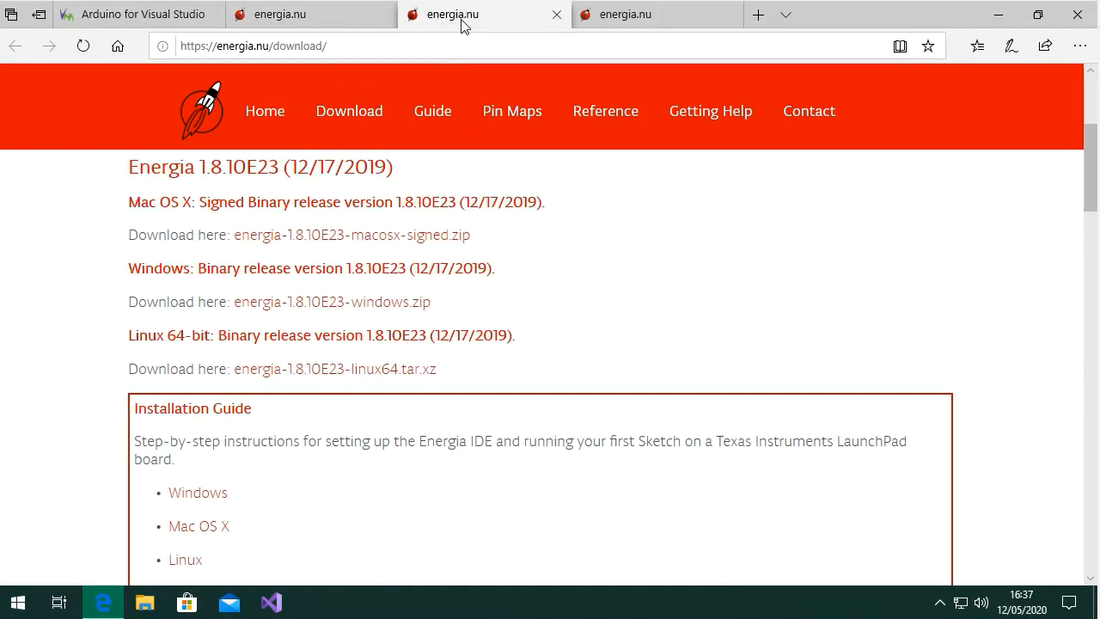
mouse_move(908, 228)
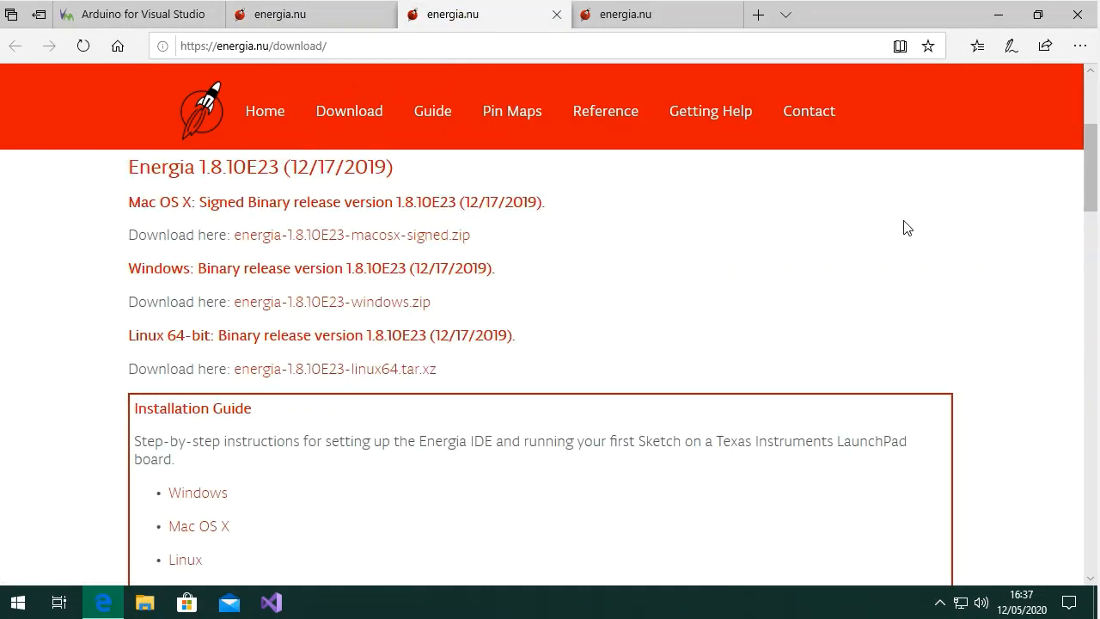
mouse_move(275, 501)
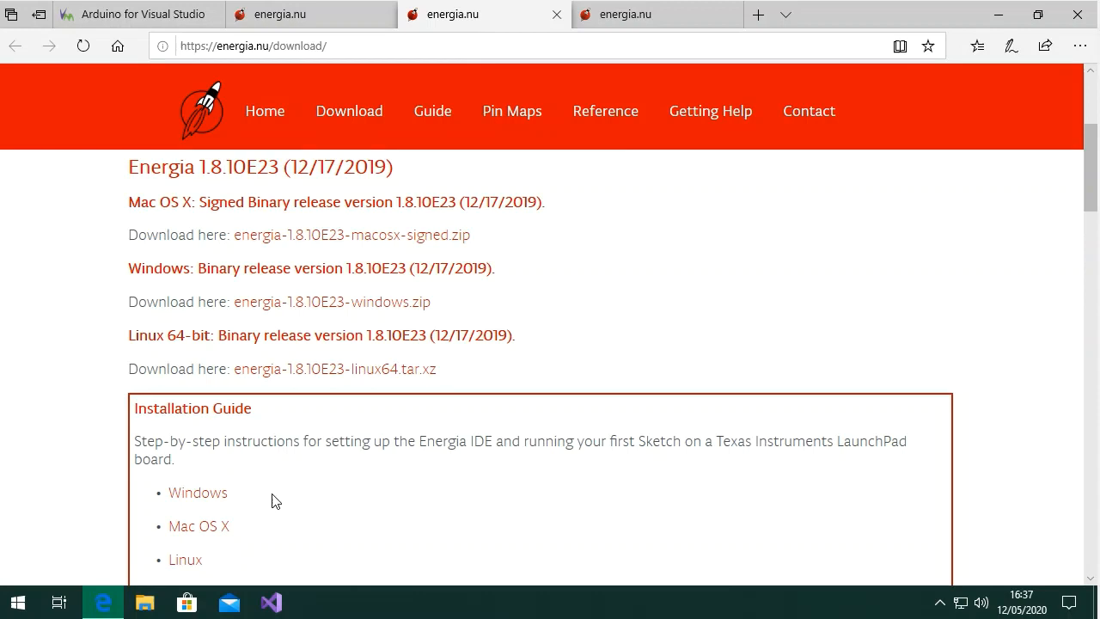
mouse_move(617, 127)
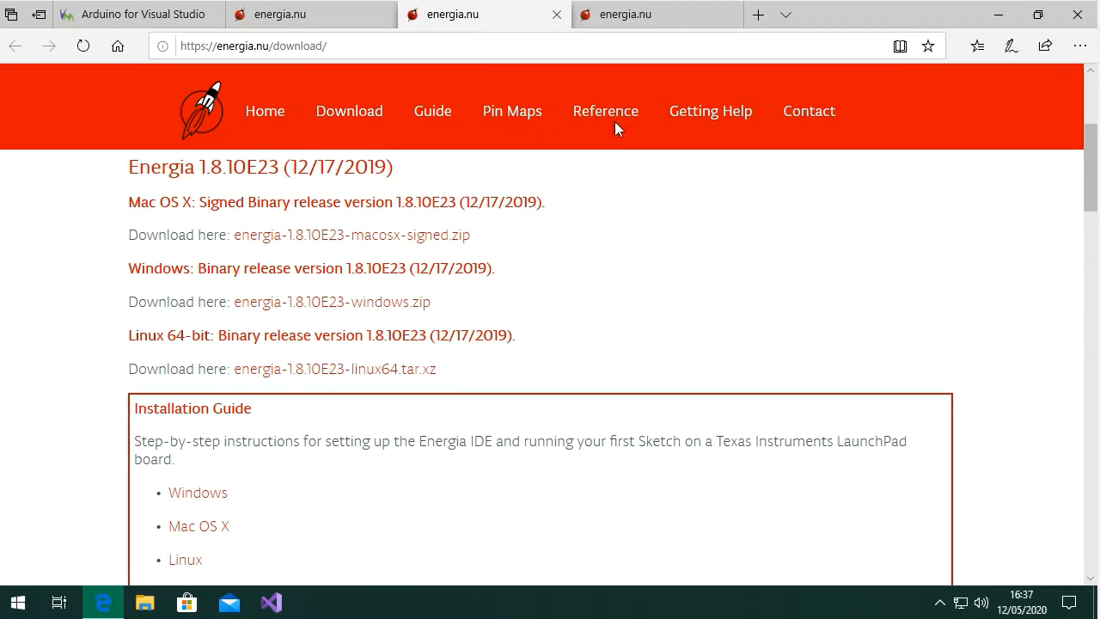
mouse_move(657, 14)
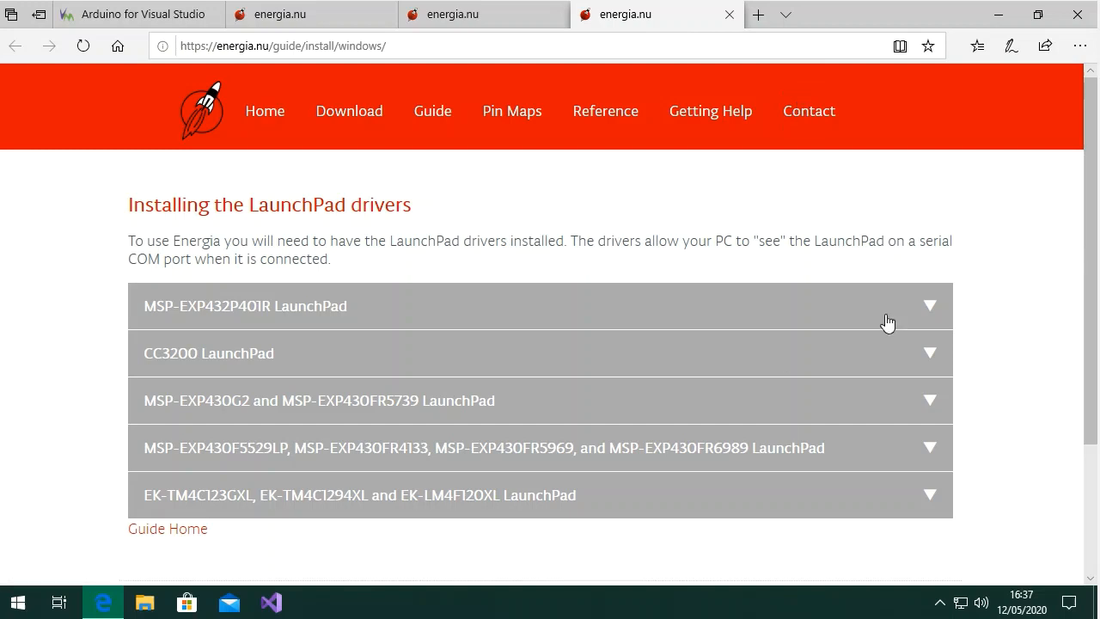
scroll("up", 3)
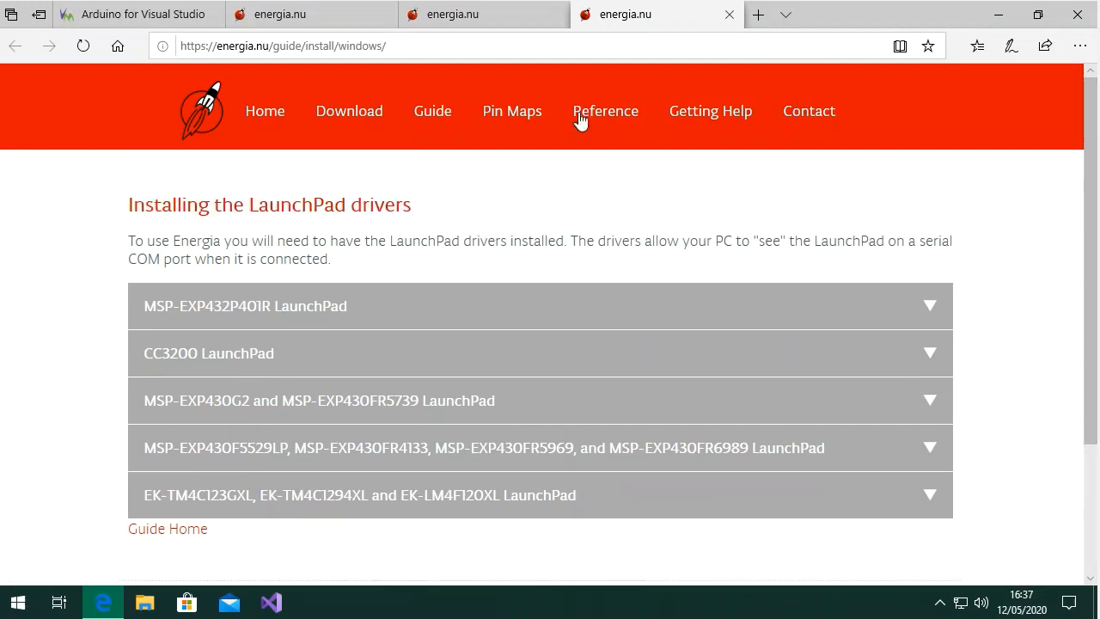
left_click(451, 14)
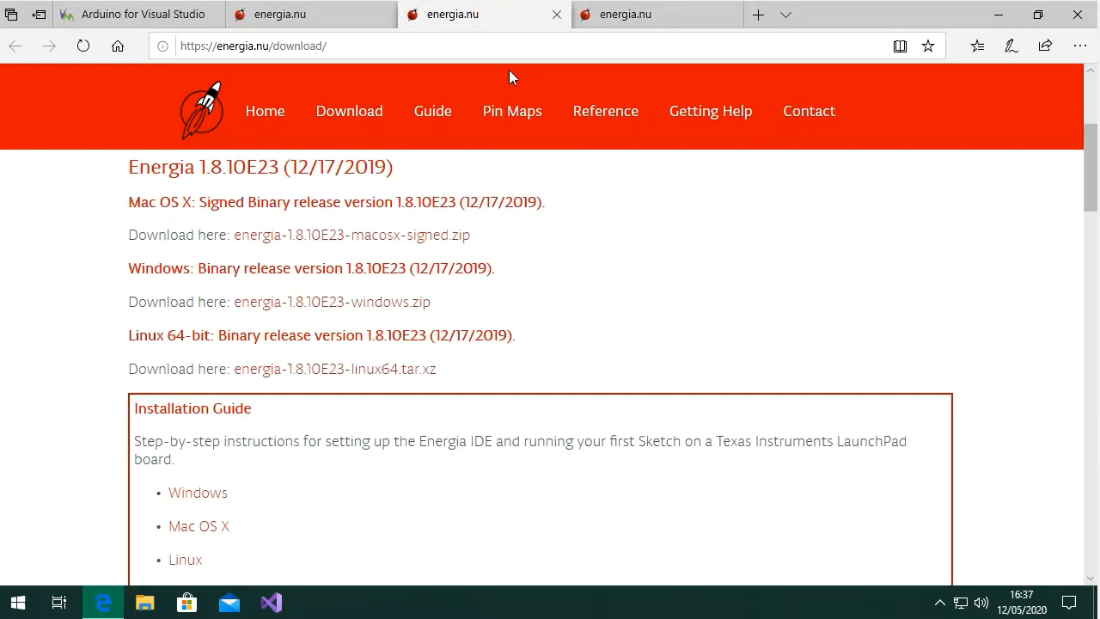
mouse_move(361, 519)
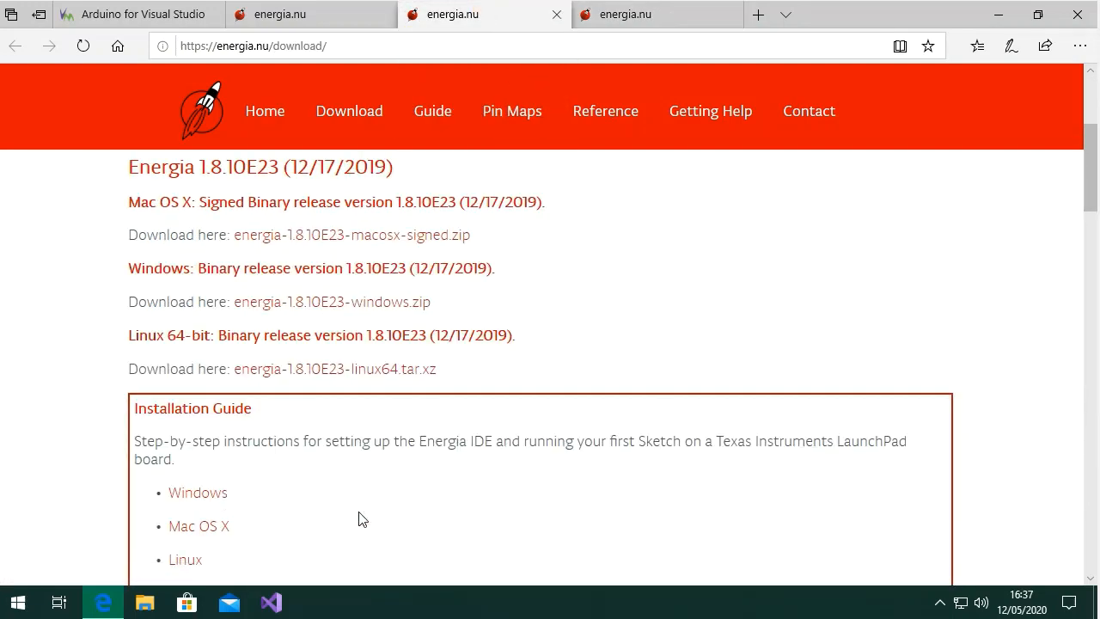
mouse_move(430, 307)
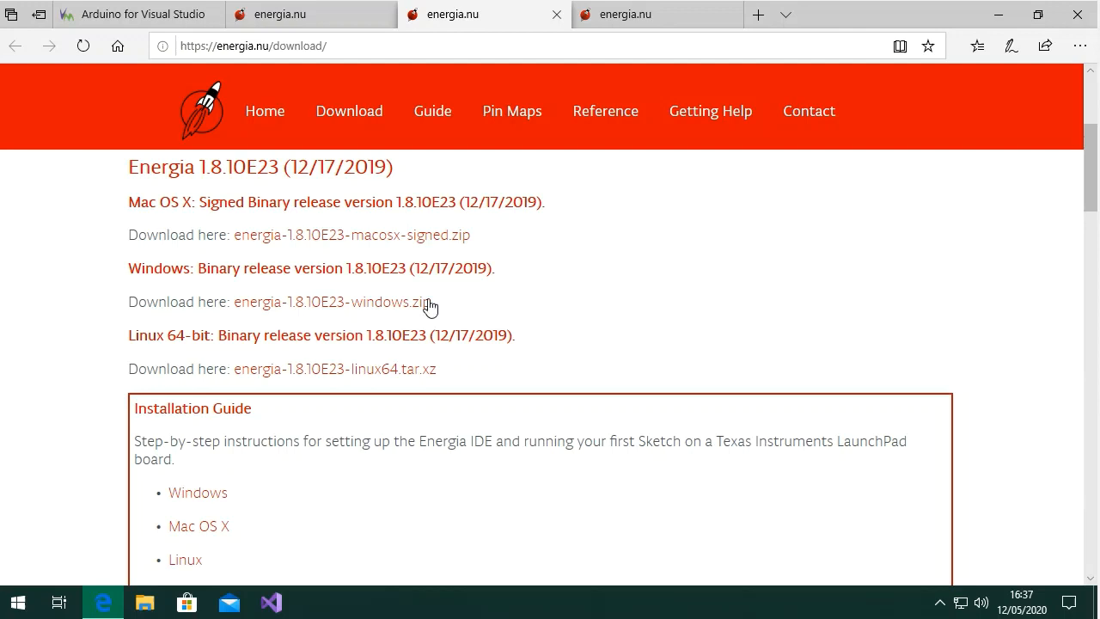
Step: Download and save energia-1.8.10E23-windows.zip, then dismiss the finished-download notice
left_click(330, 302)
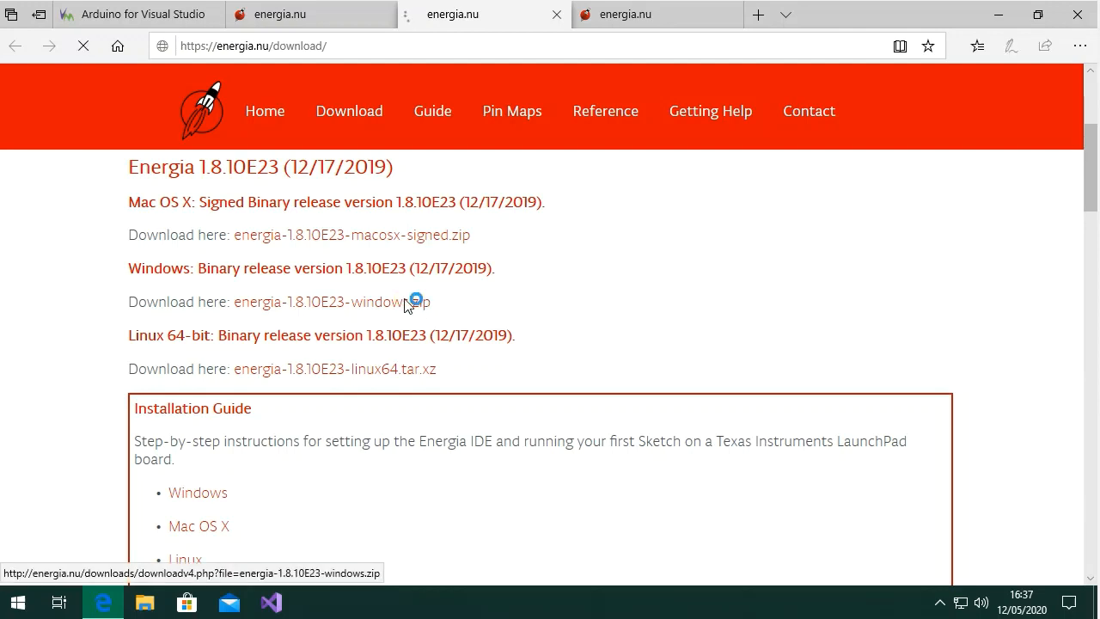
left_click(327, 302)
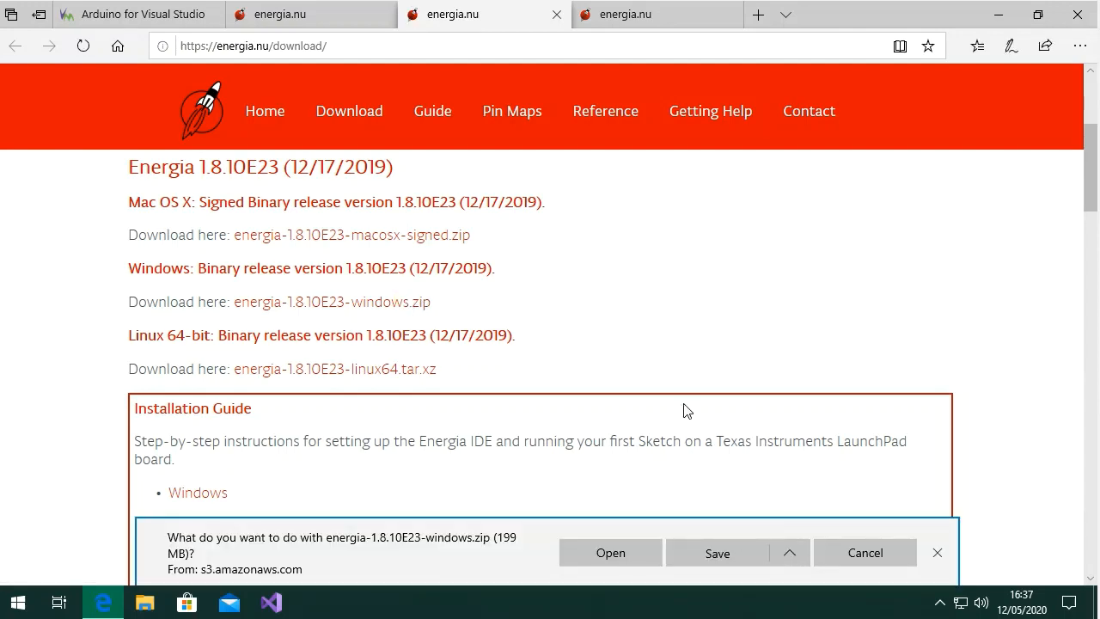
left_click(717, 553)
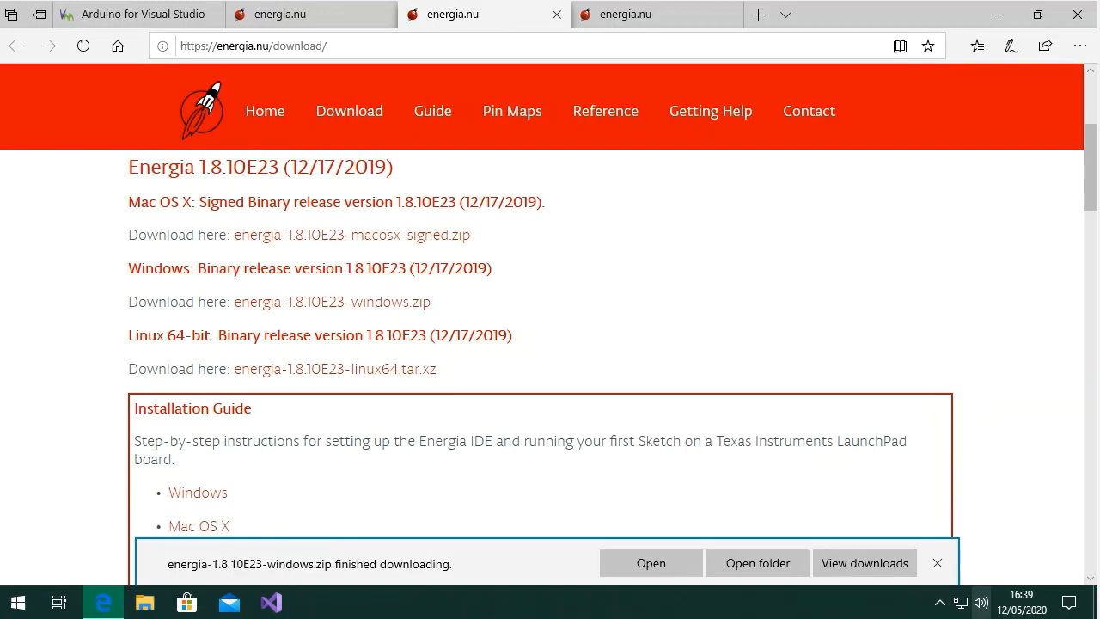
left_click(936, 563)
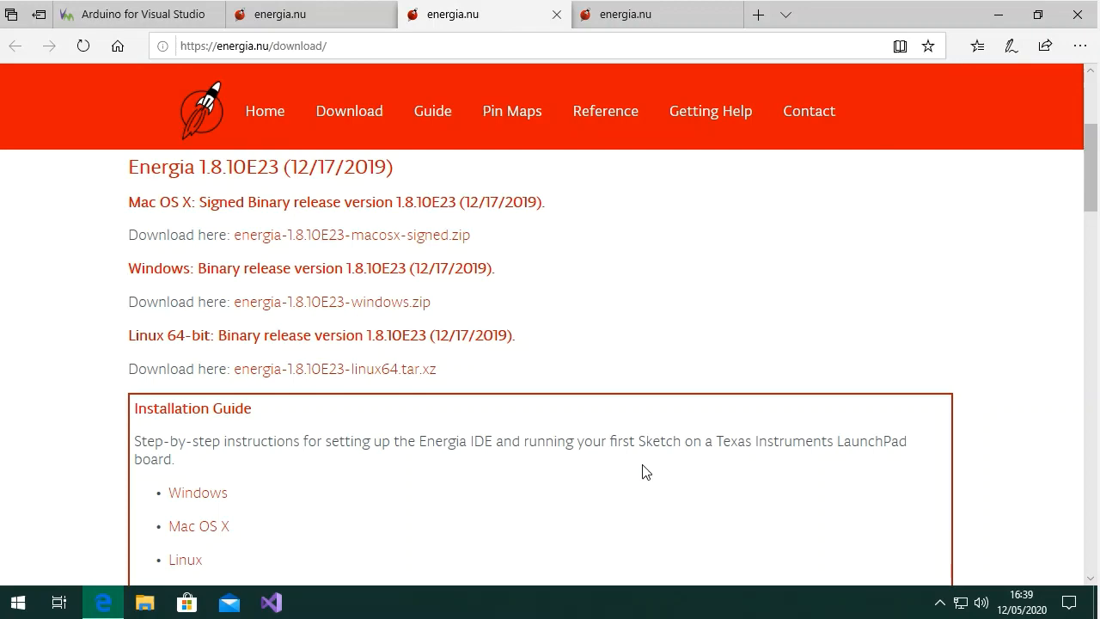
Step: Extract the downloaded Energia zip from Downloads into C:\TESTBED
left_click(144, 601)
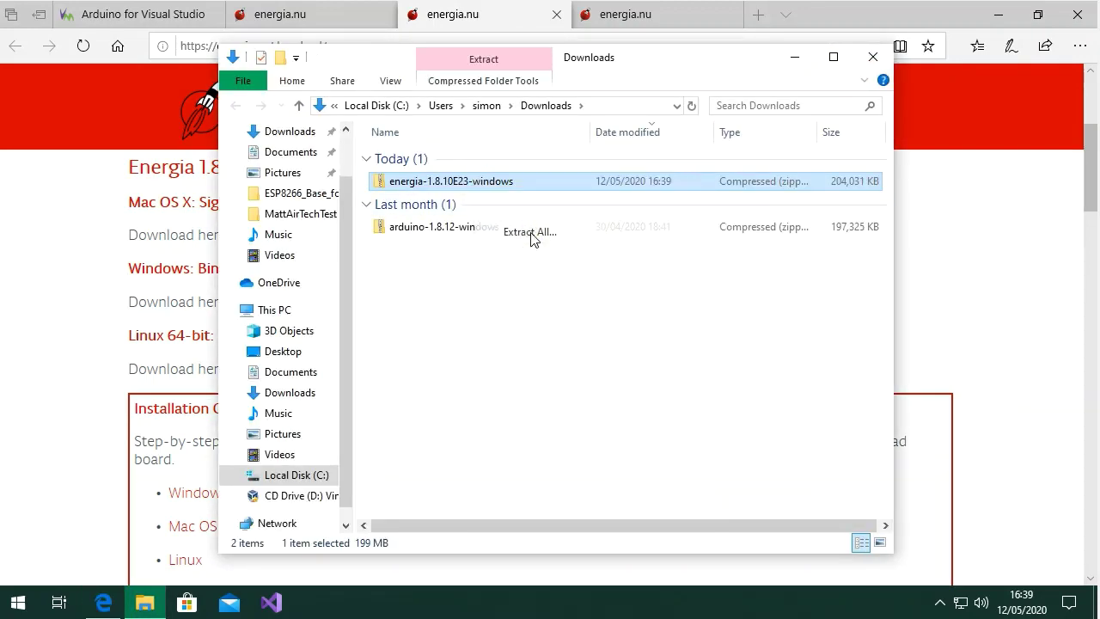
left_click(530, 231)
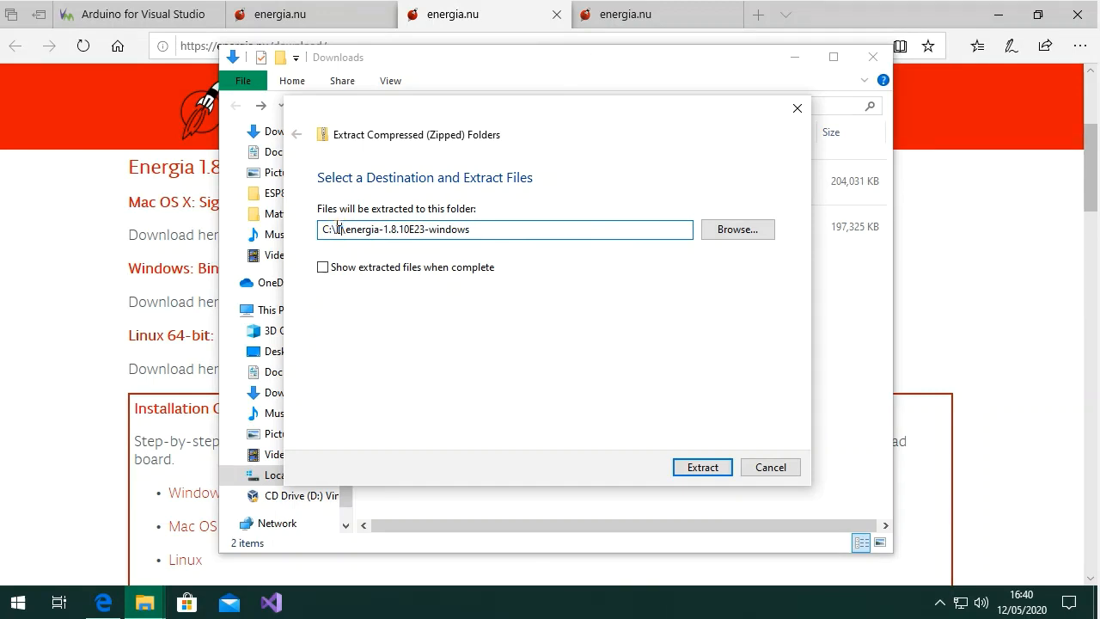
type("TESTBED")
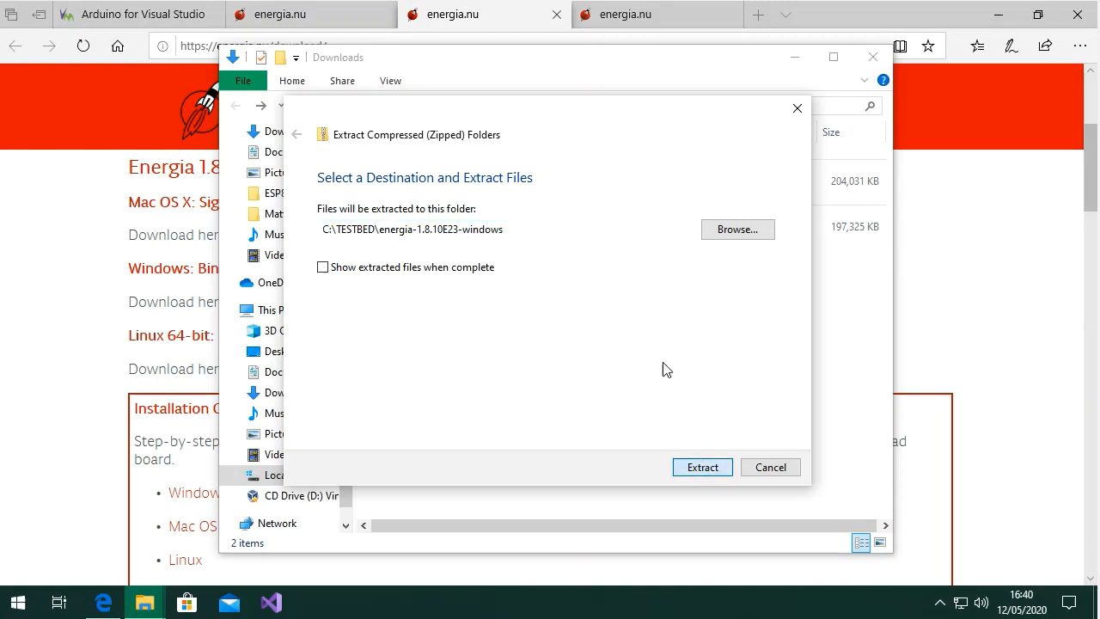
left_click(701, 467)
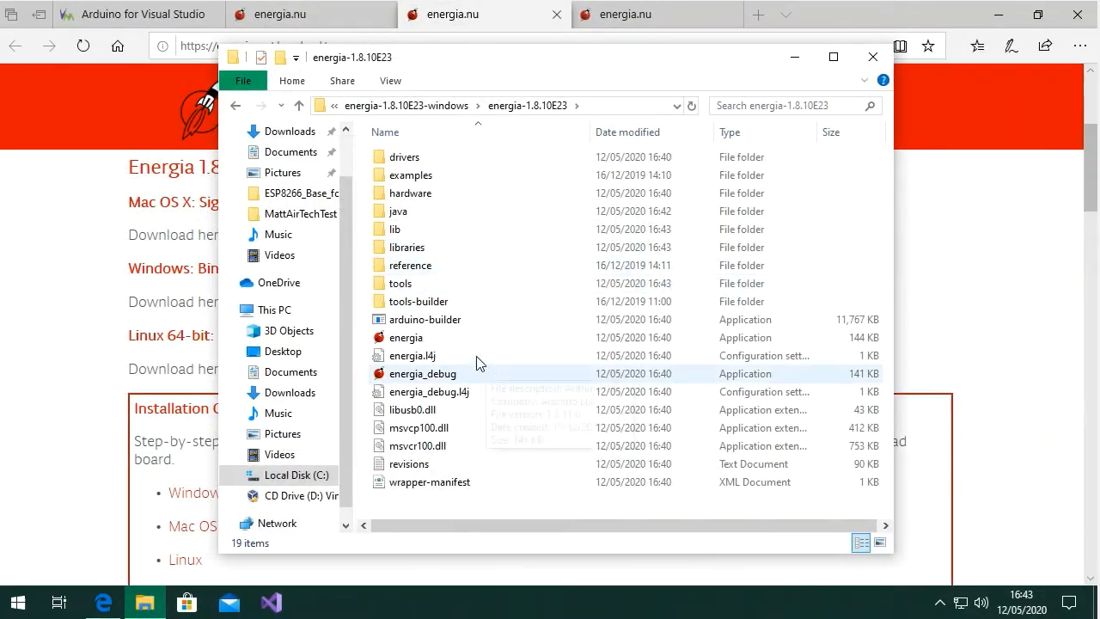
left_click(406, 336)
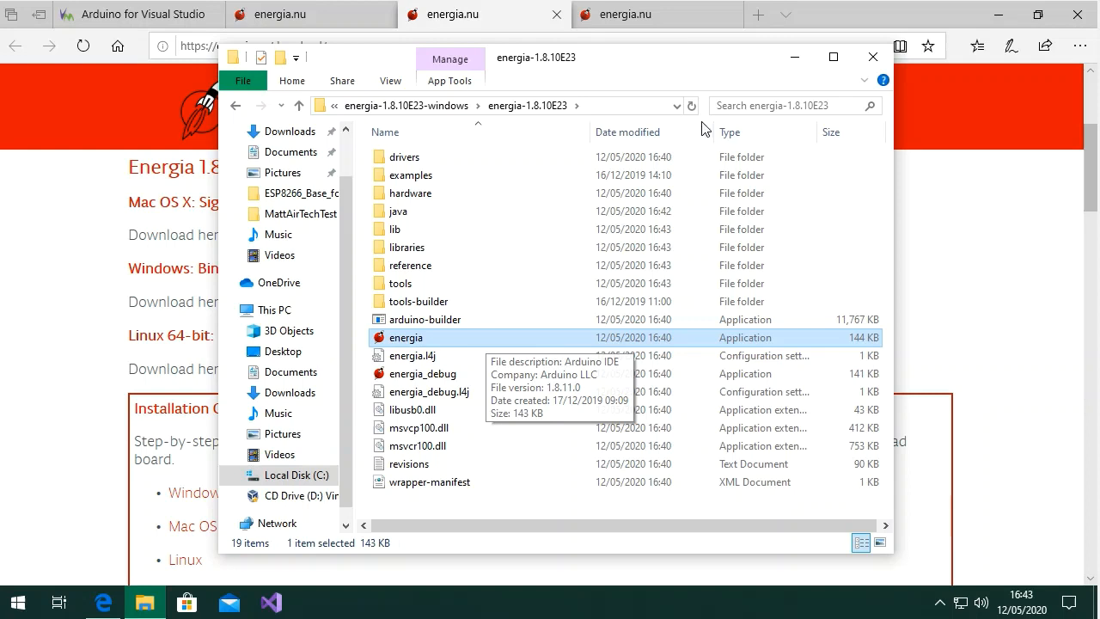
mouse_move(705, 129)
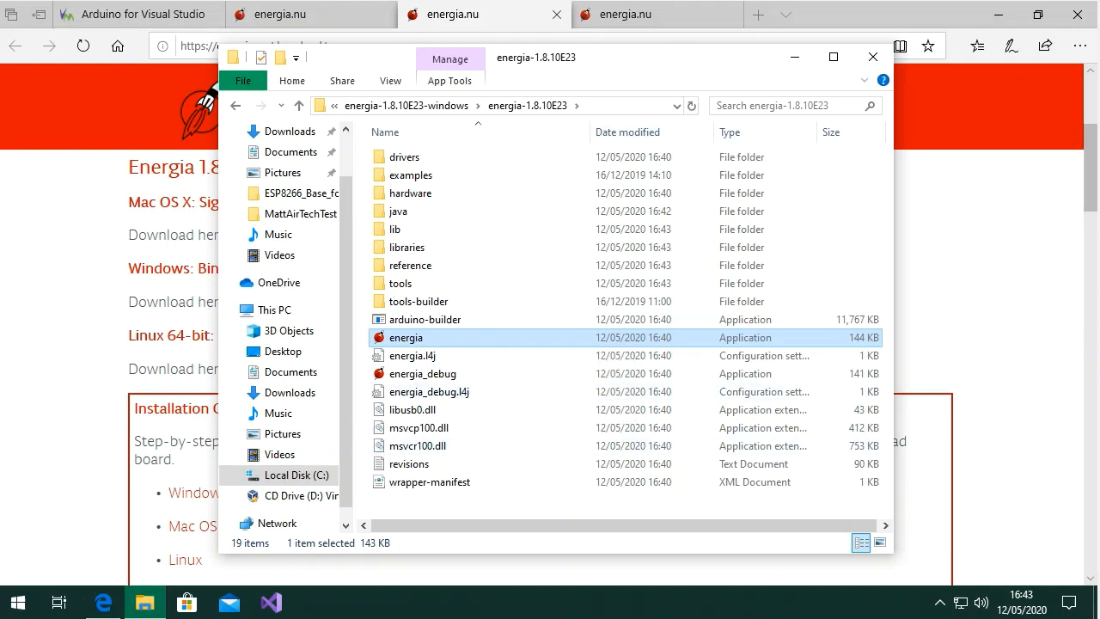
mouse_move(271, 602)
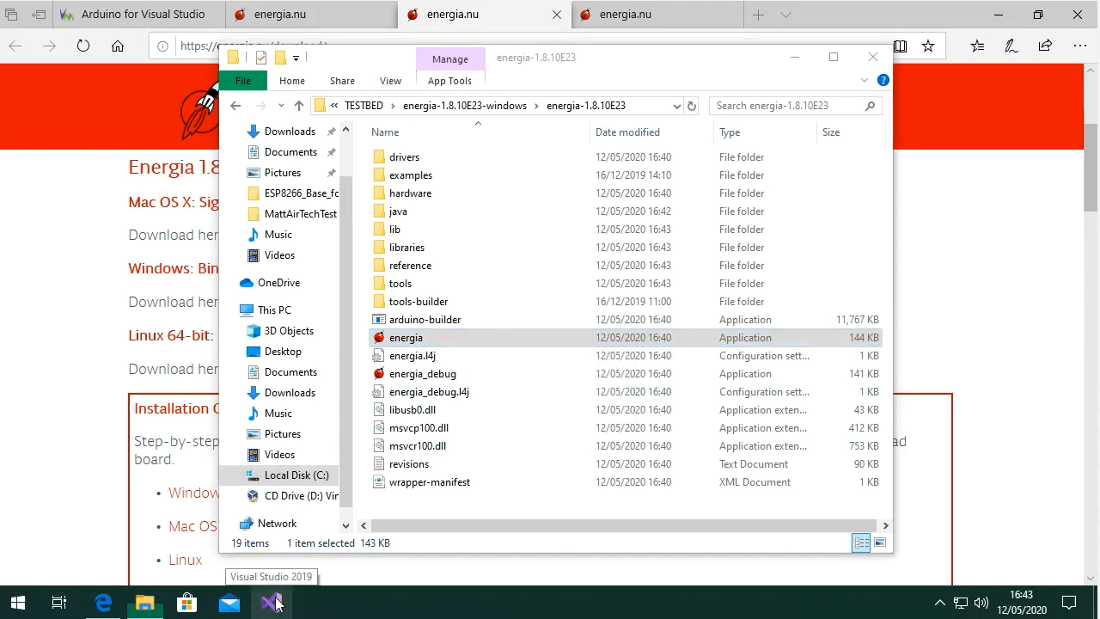
Step: Launch Visual Studio 2019 without code and bring up the vMicro General settings menu
left_click(271, 602)
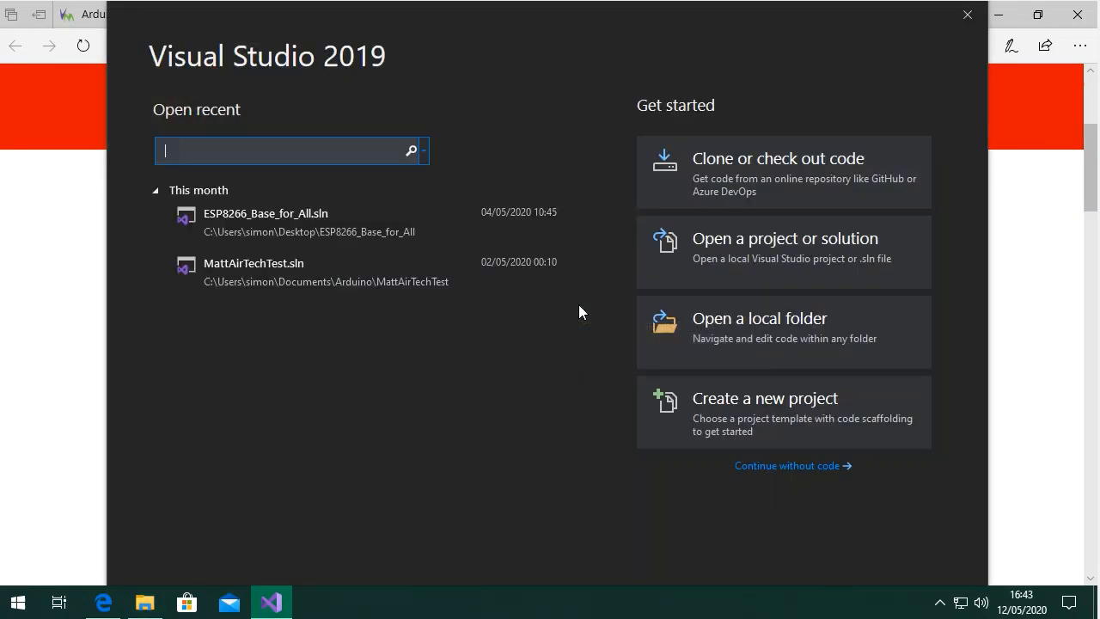
mouse_move(758, 437)
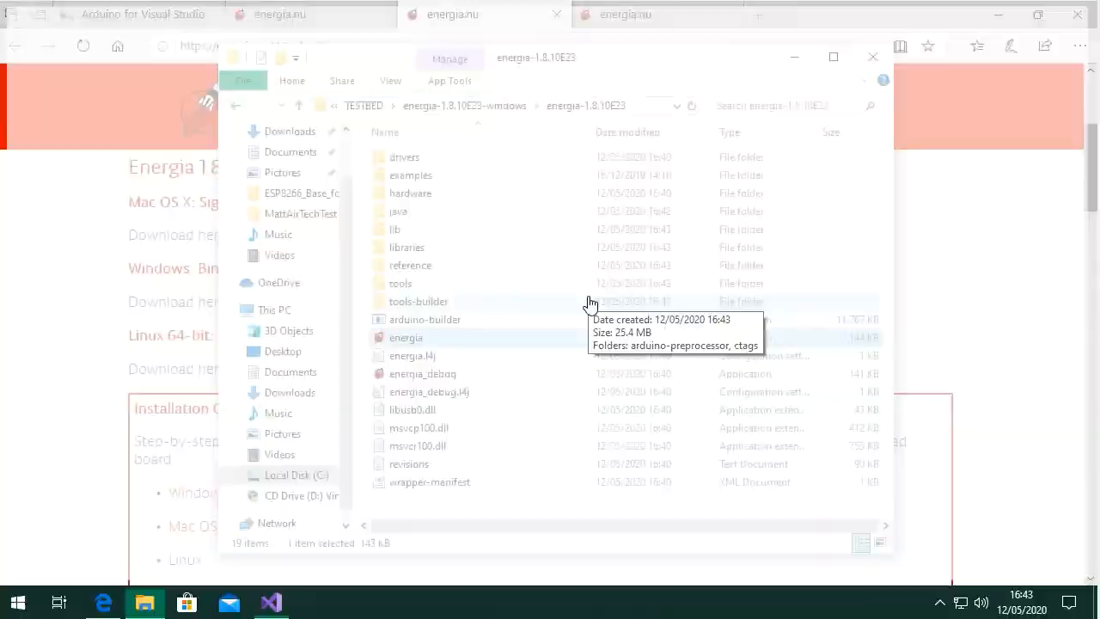
left_click(270, 601)
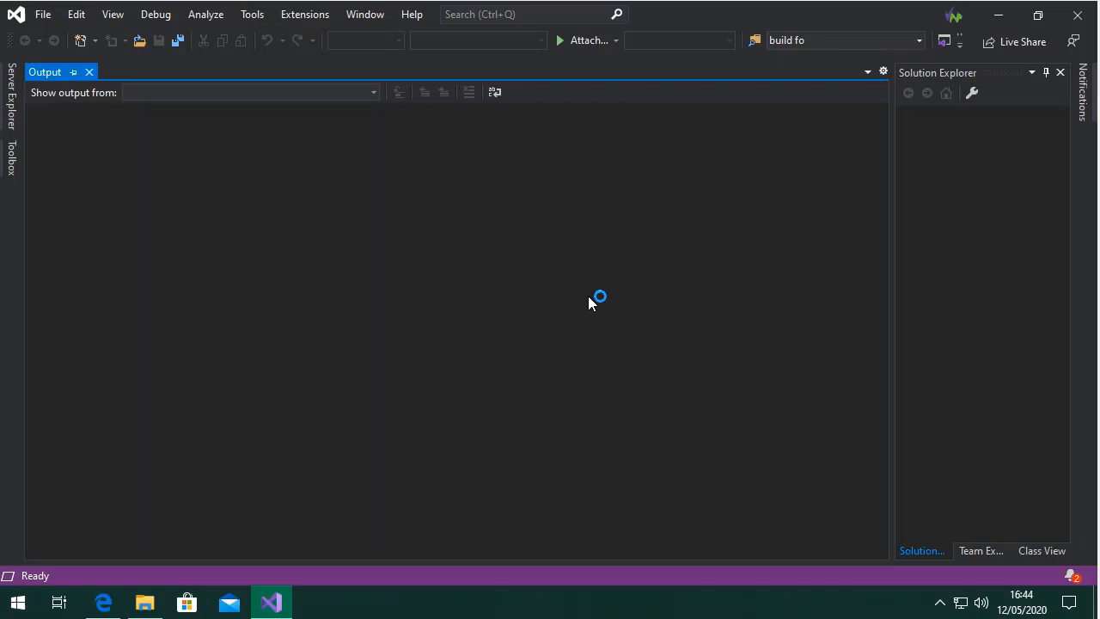
mouse_move(590, 303)
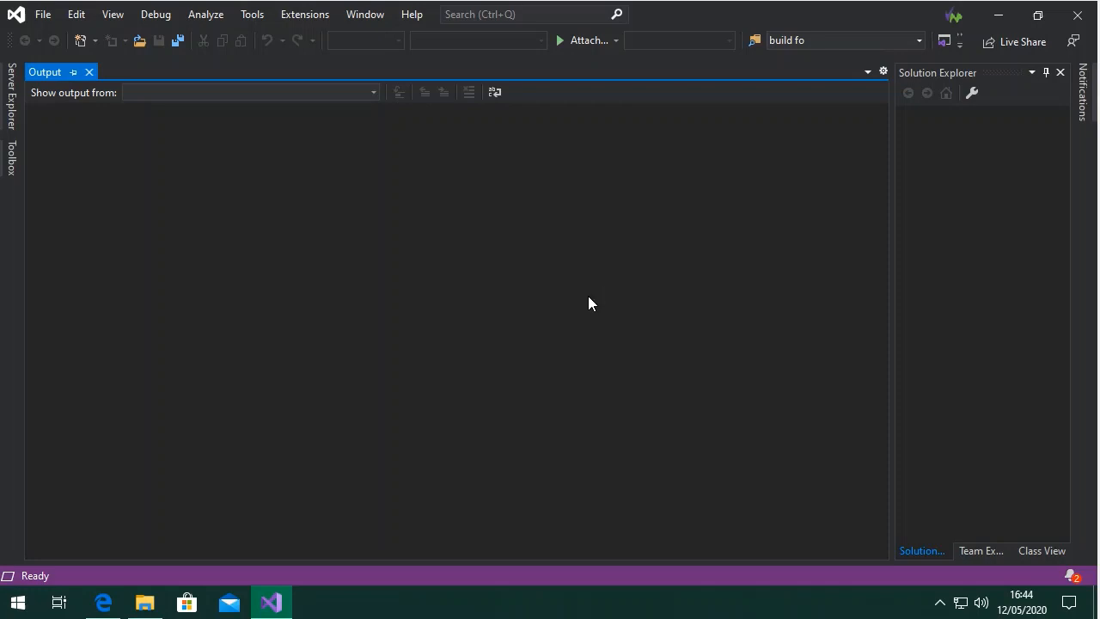
left_click(305, 14)
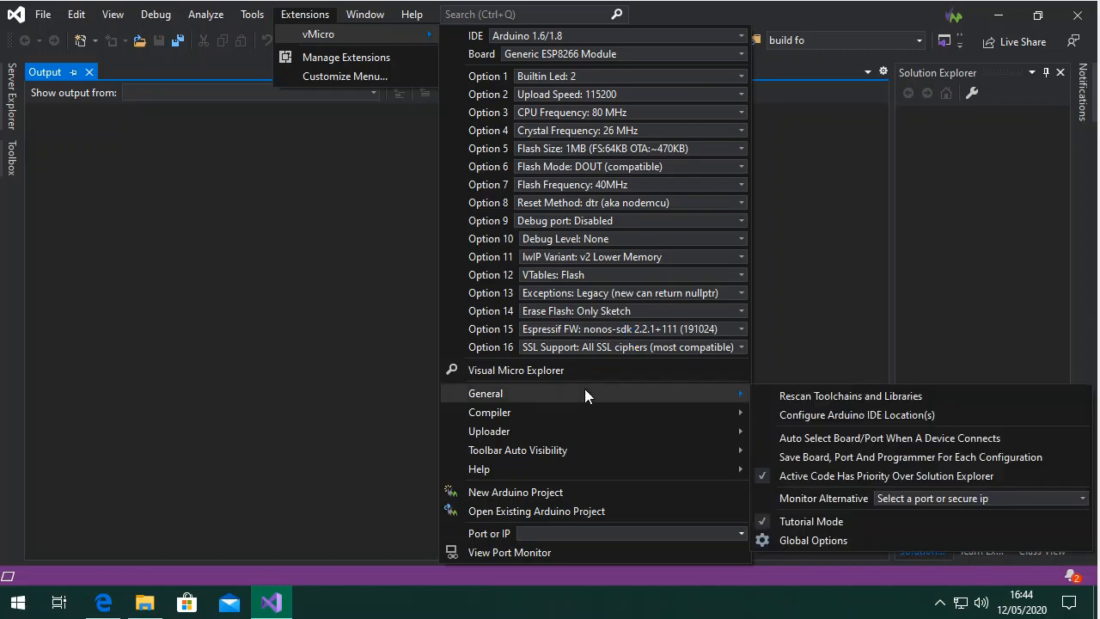
Step: Set the Energia 1.6/1.8 IDE folder to C:\TESTBED\energia-1.8.10E23-windows\energia-1.8.10E23
left_click(856, 414)
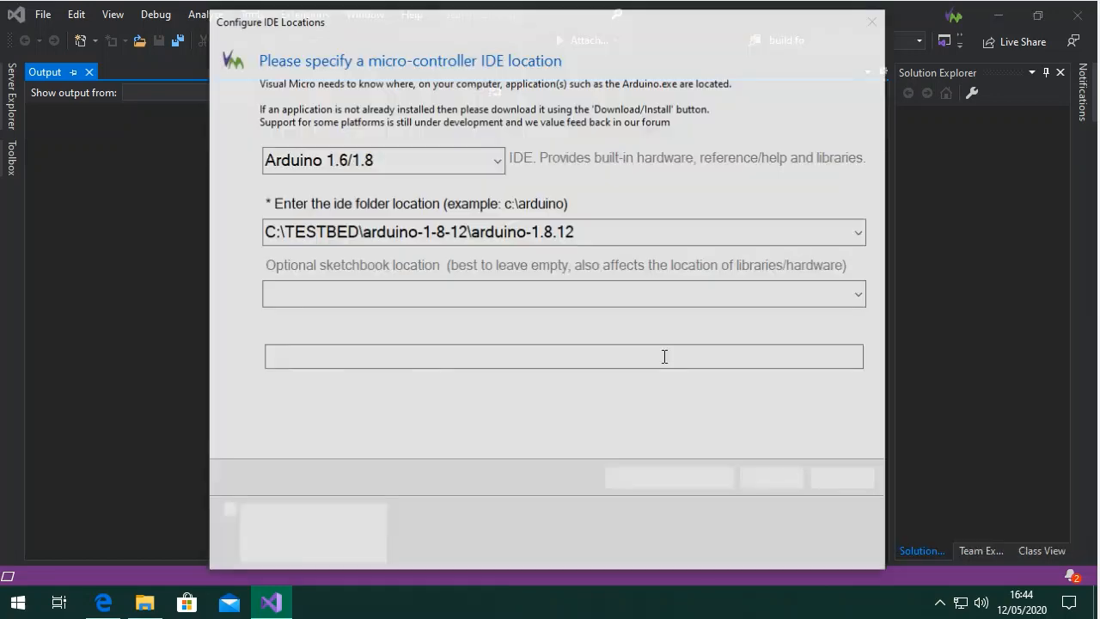
left_click(497, 160)
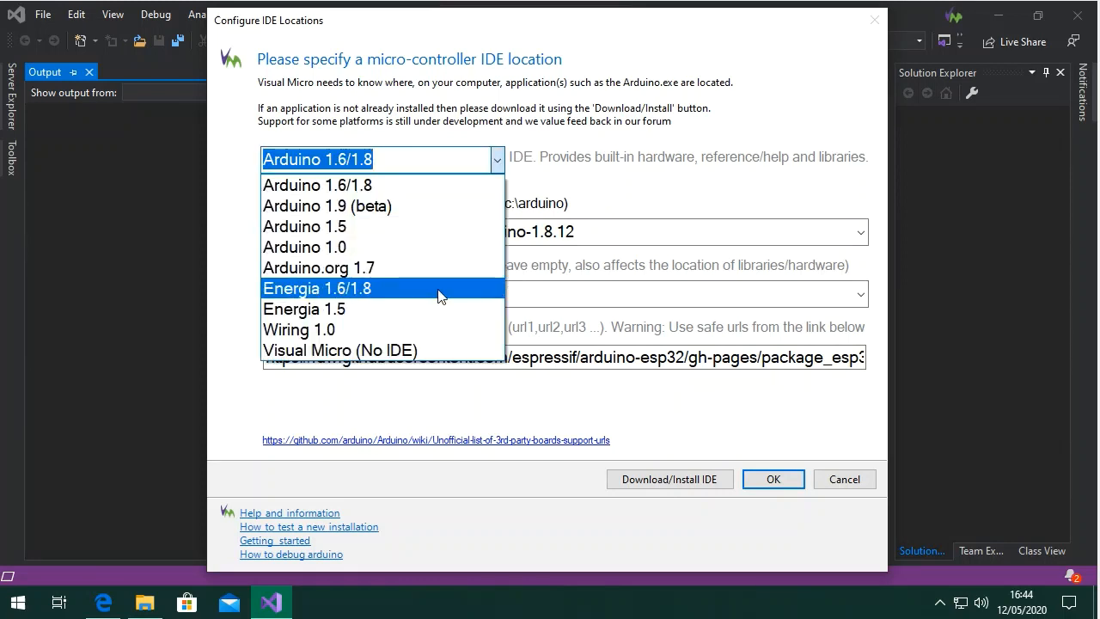
left_click(316, 288)
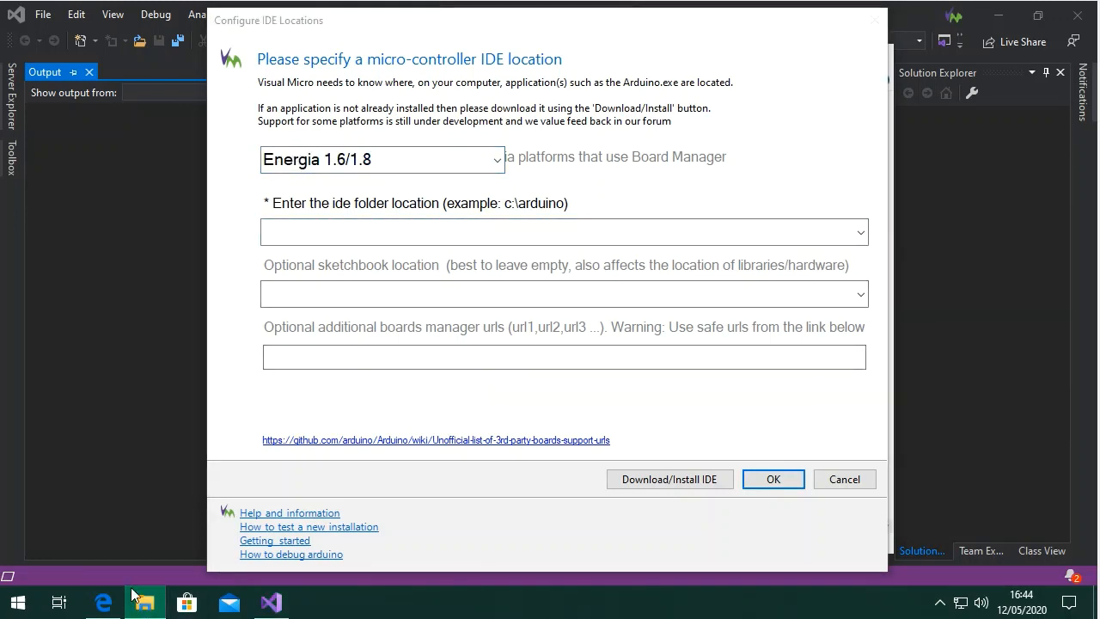
left_click(103, 601)
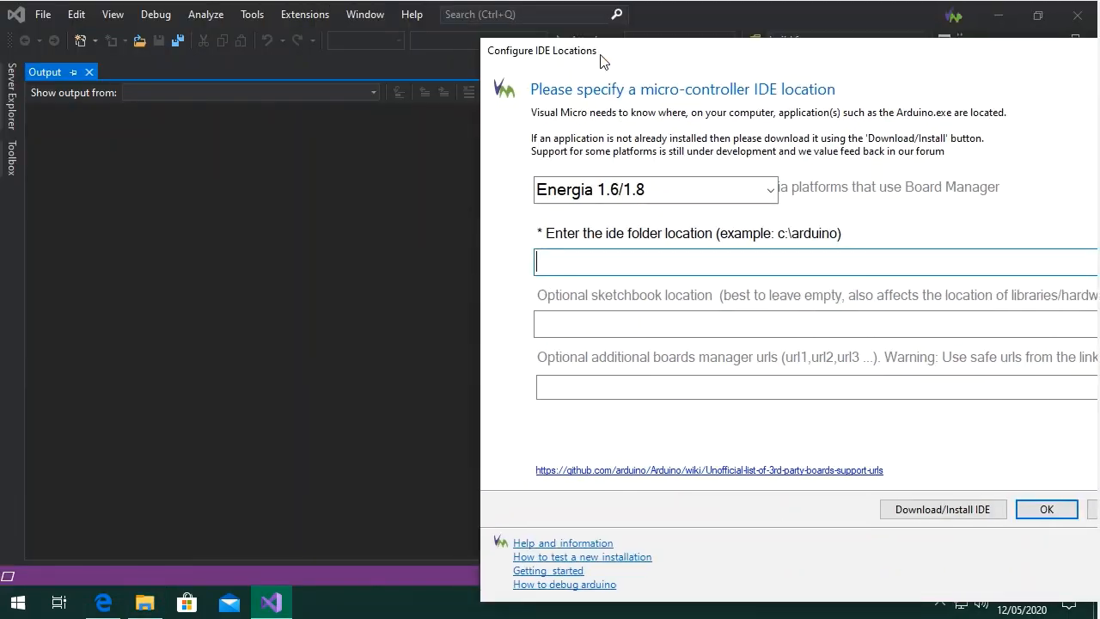
left_click(145, 601)
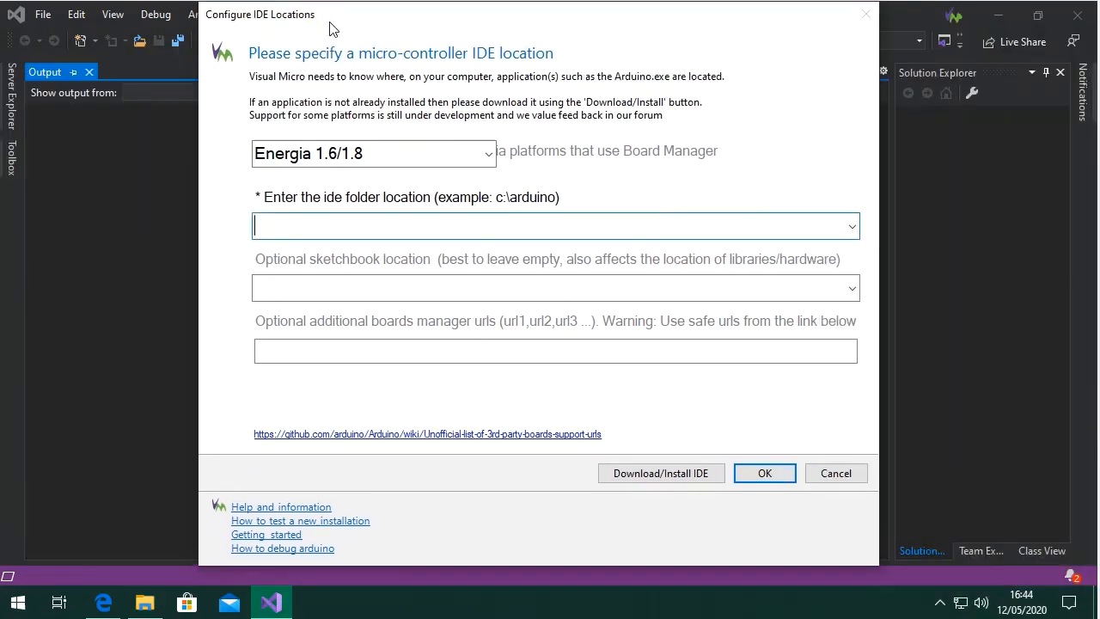
type("C:\\TESTBED\\energia-1.8.10E23-windows\\energia-1.8.10E23")
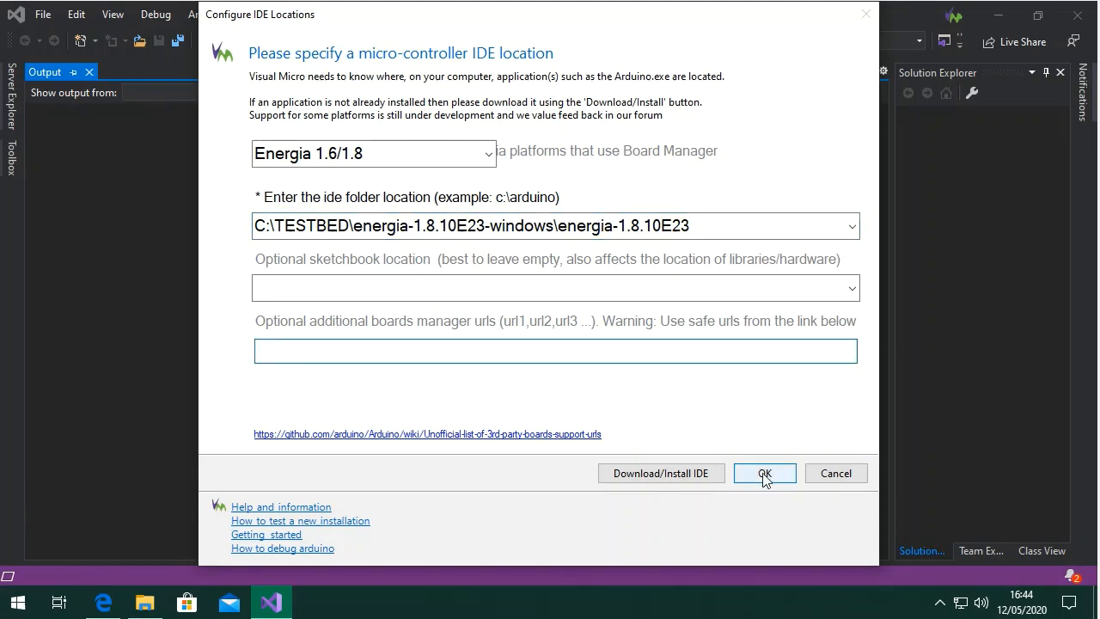
left_click(764, 473)
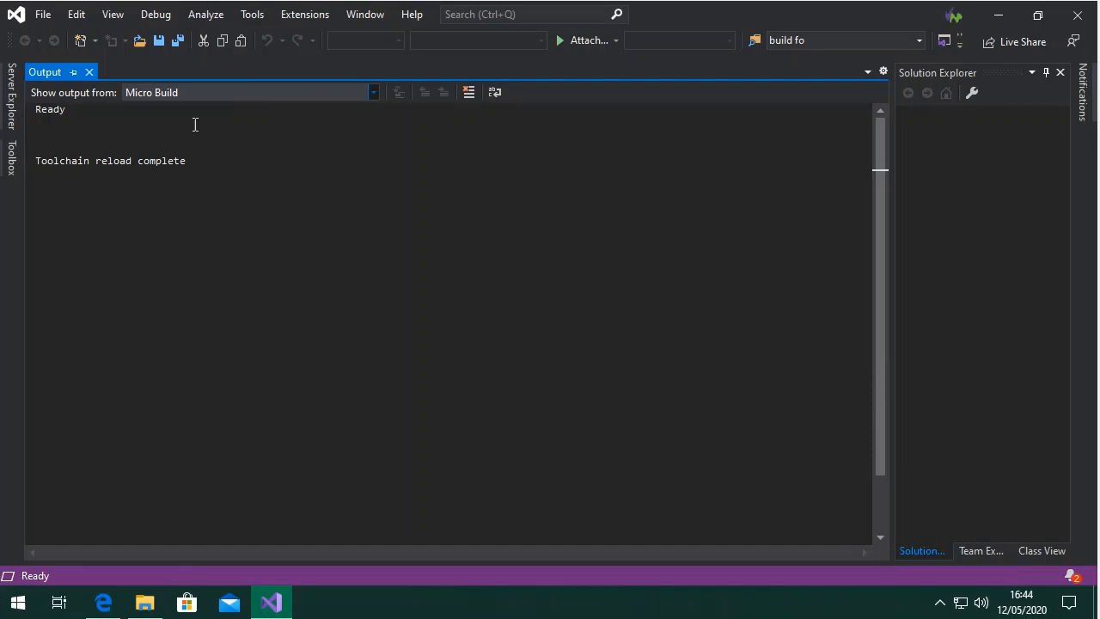
left_click(42, 14)
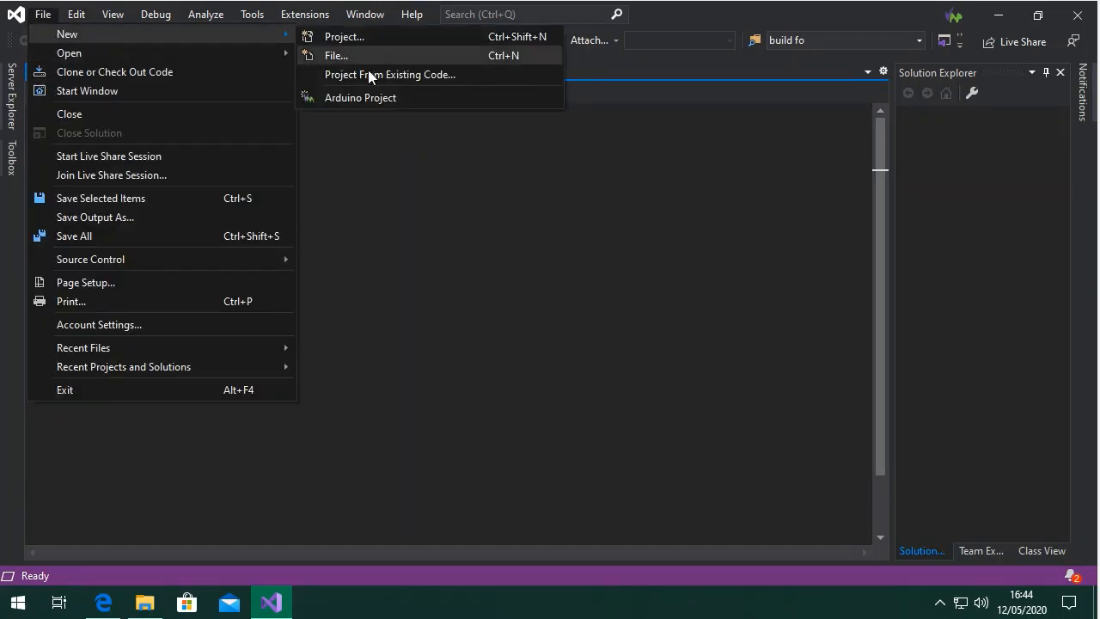
Step: Create a new Arduino sketch project named EnergiaHelloWorld
left_click(360, 97)
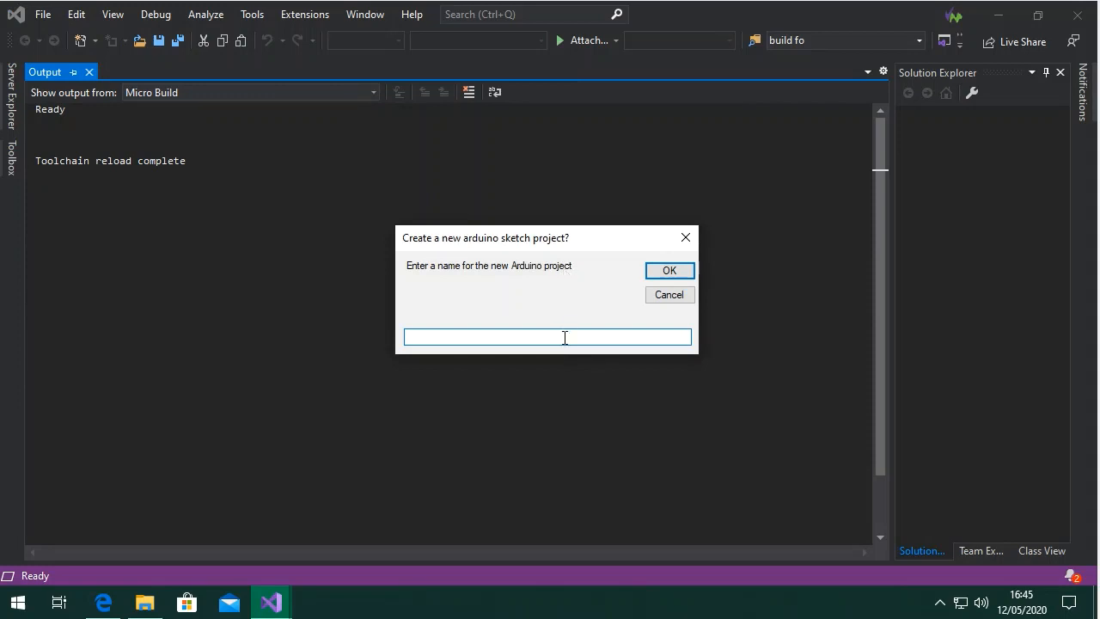
type("Energ")
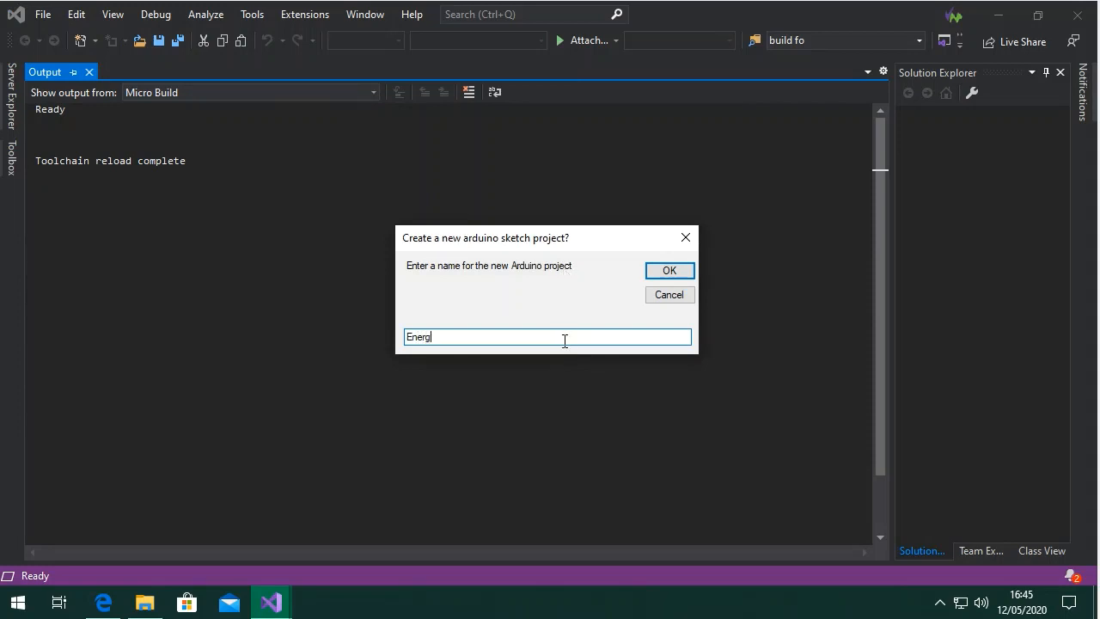
type("iaHell")
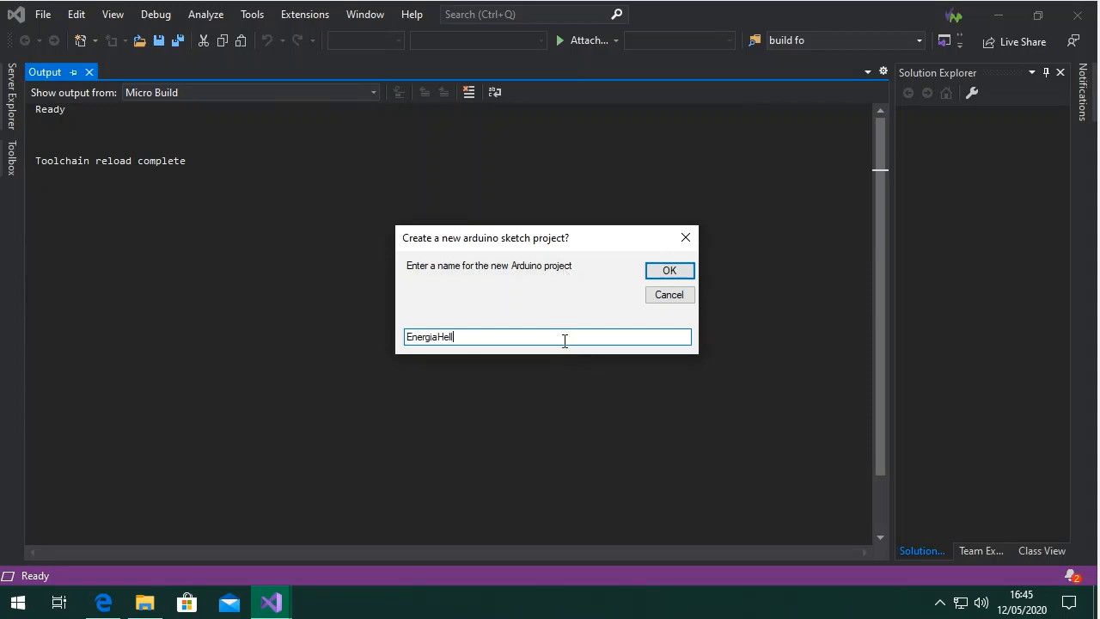
type("oWorld")
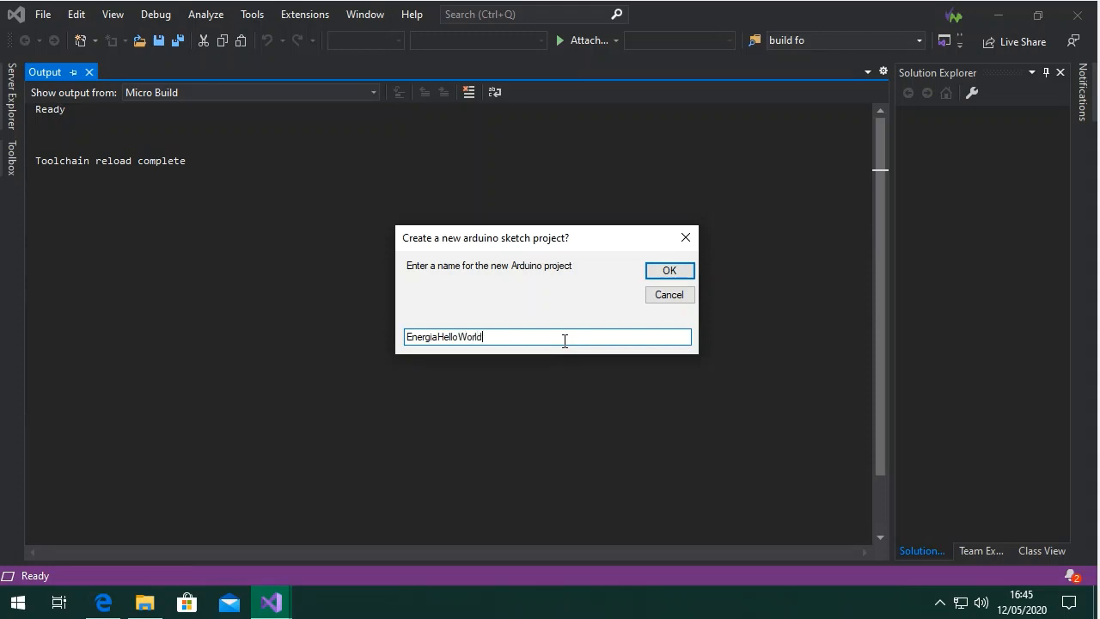
left_click(669, 269)
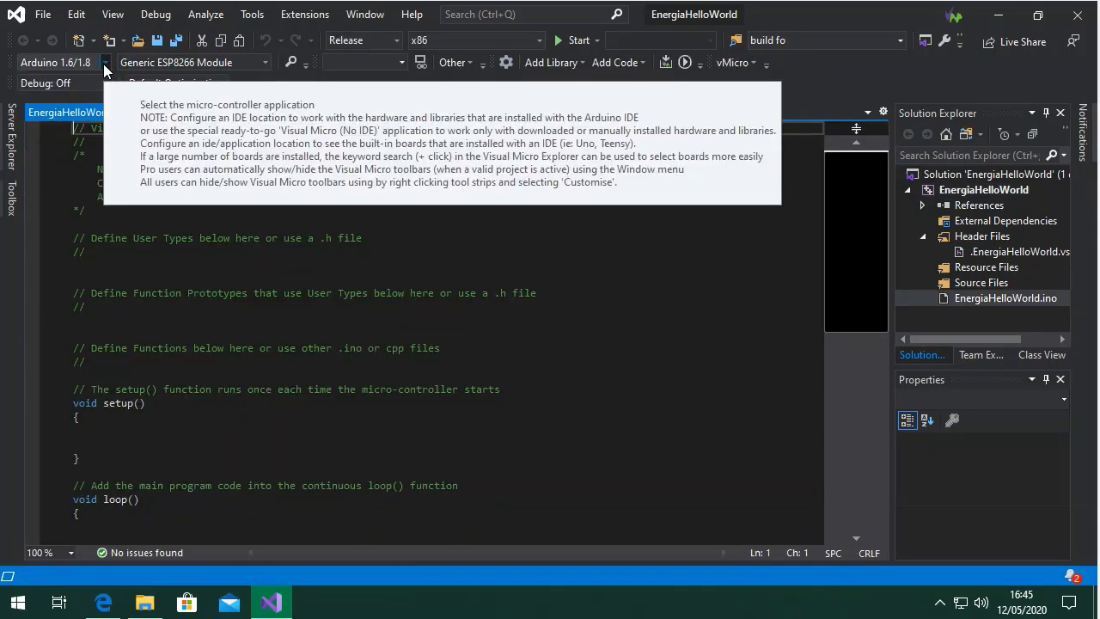
Step: Set the Visual Micro platform to Energia 1.6/1.8 and the board to MSP-EXP430F5529LP
left_click(105, 62)
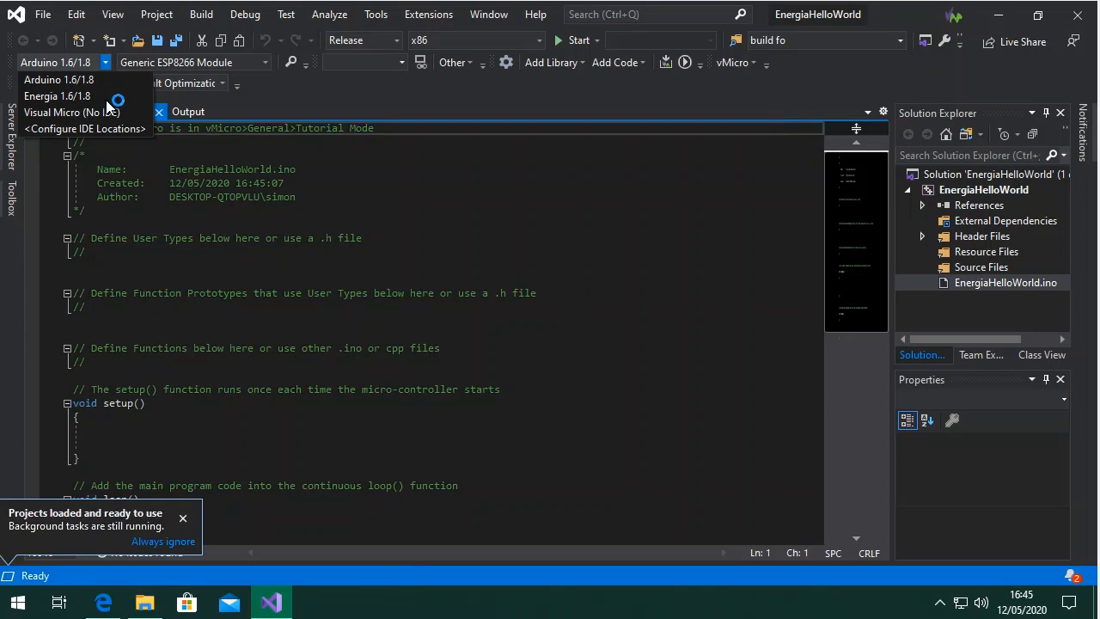
mouse_move(86, 97)
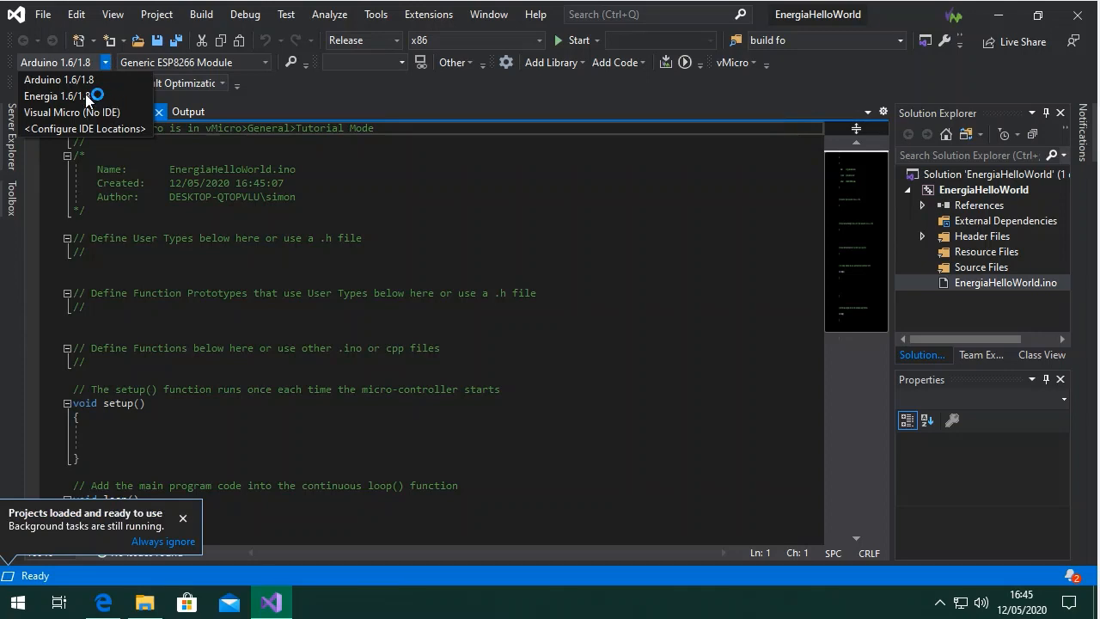
left_click(72, 111)
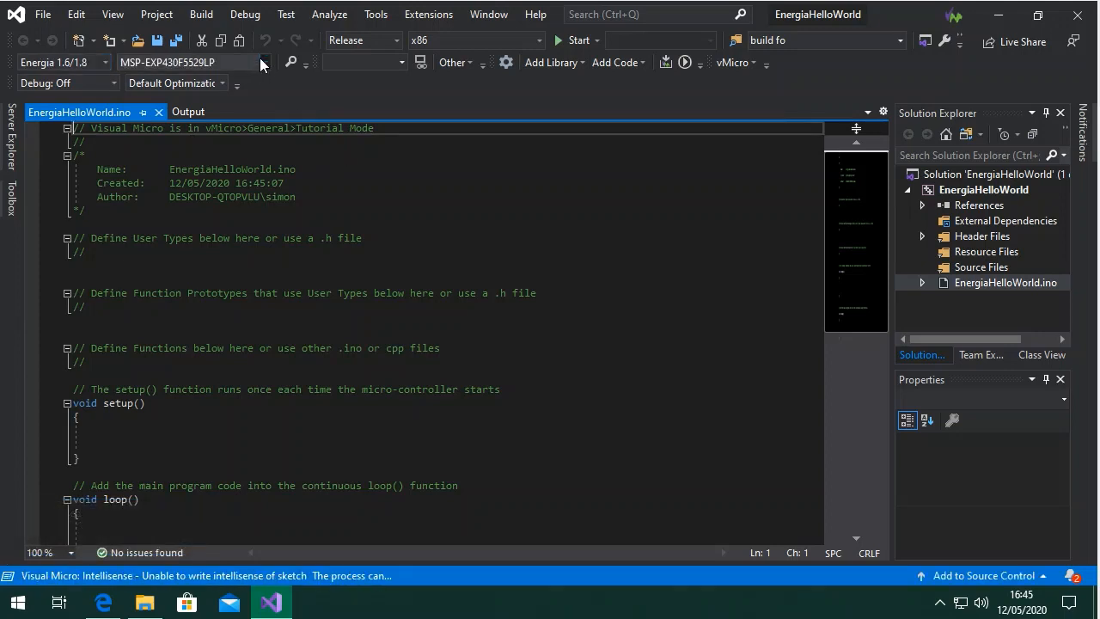
left_click(265, 62)
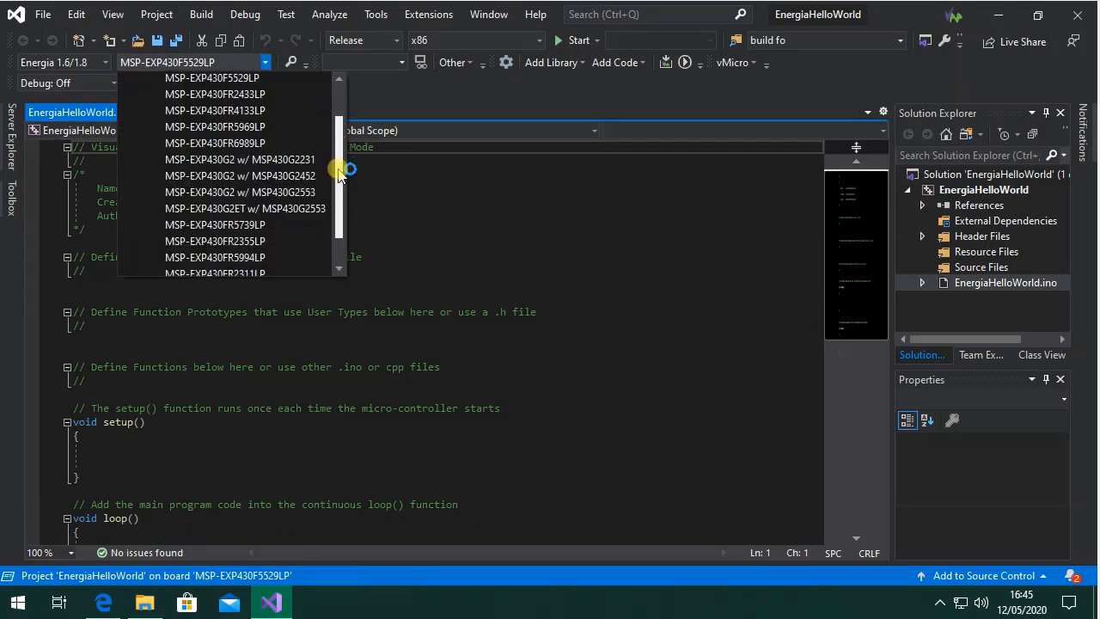
scroll("up", 3)
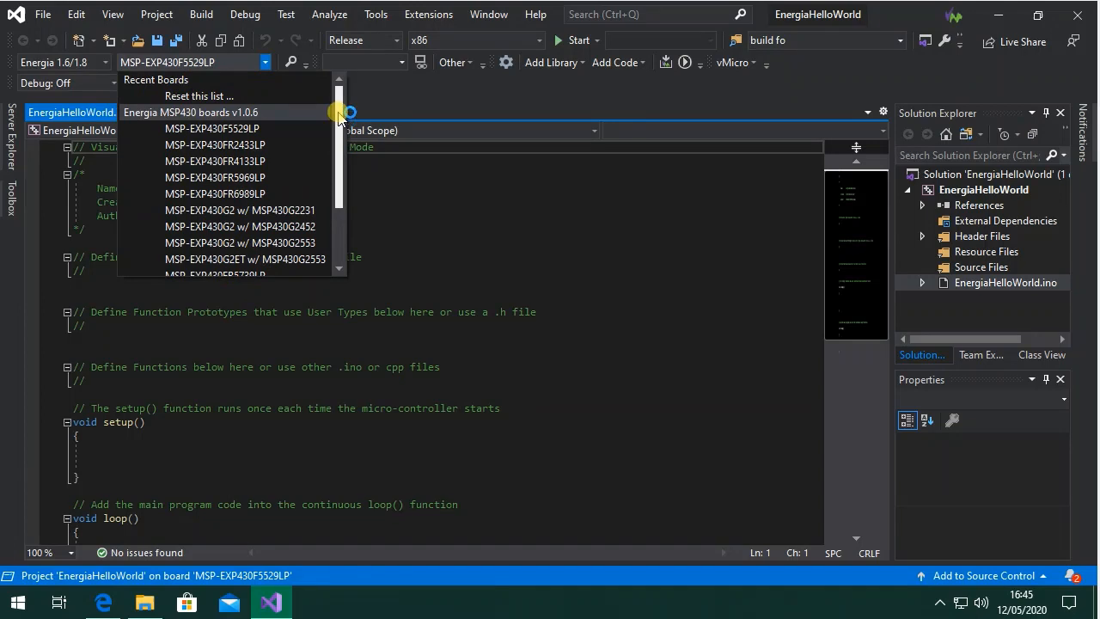
scroll("down", 3)
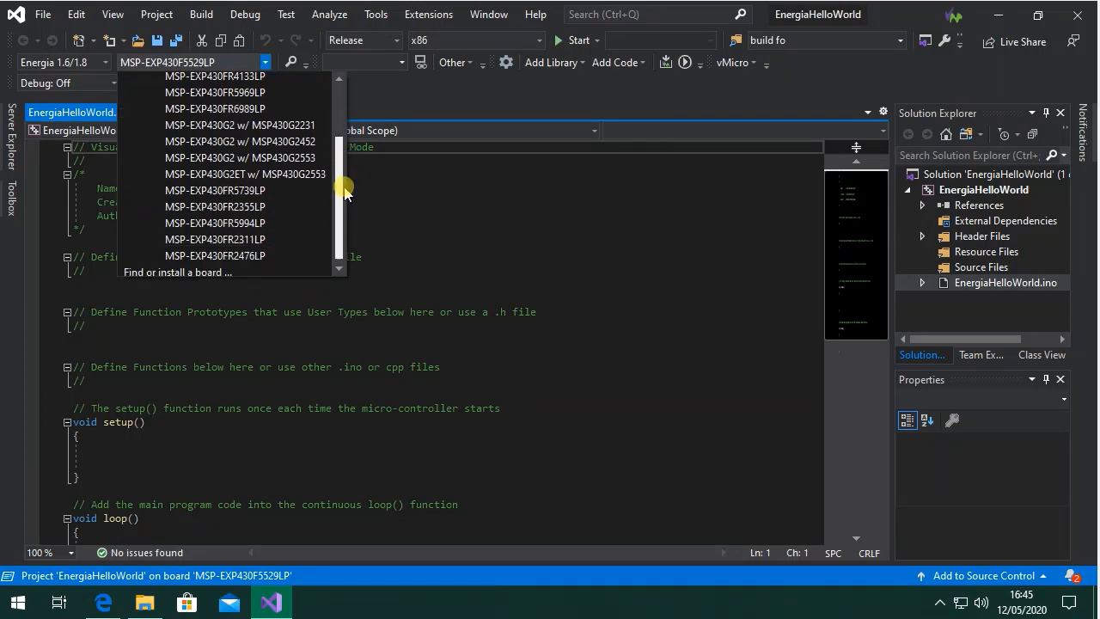
scroll("up", 3)
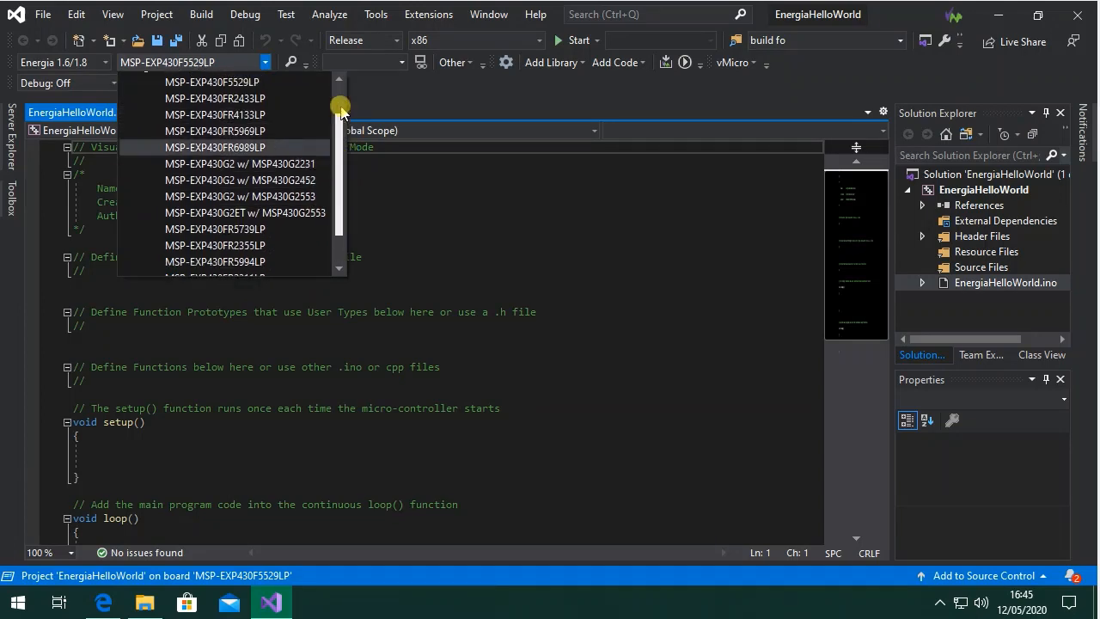
left_click(213, 81)
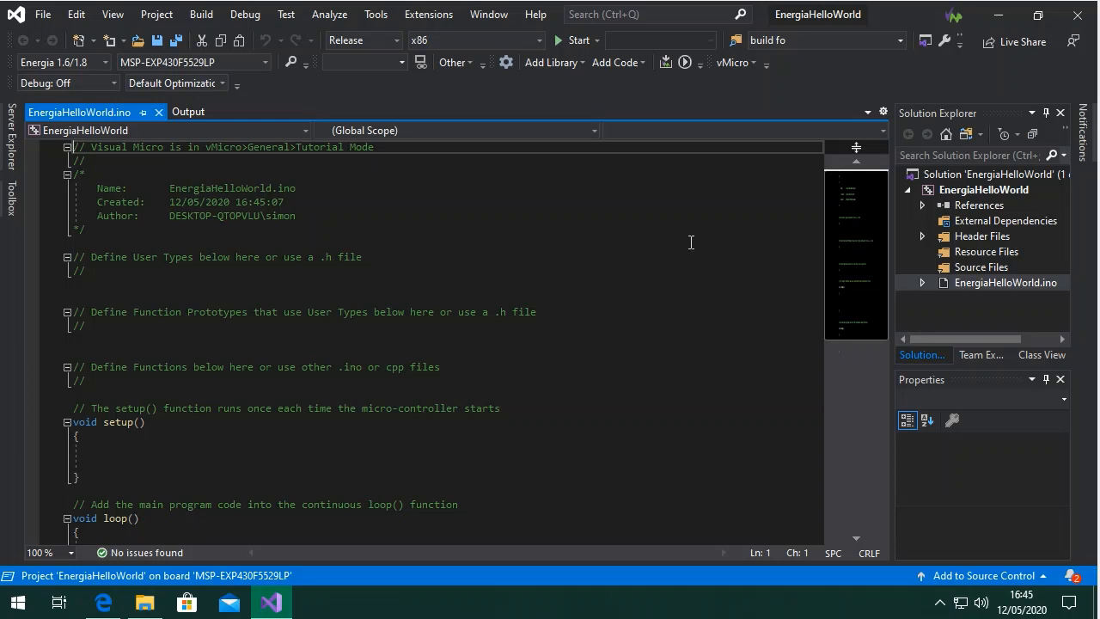
mouse_move(721, 272)
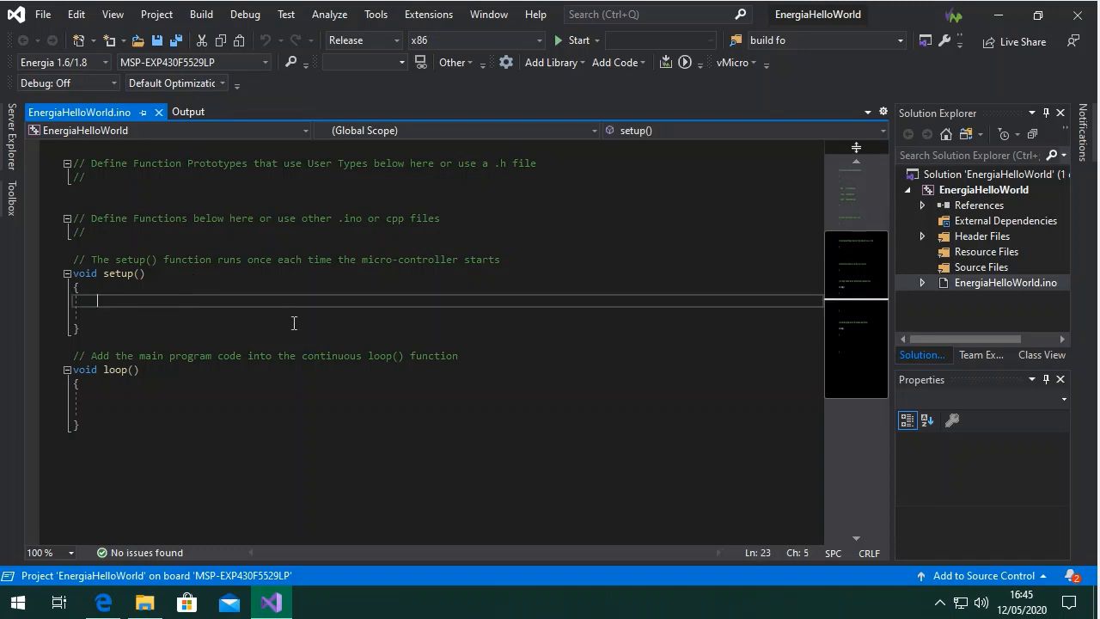
Step: Add Serial.begin(9600); inside setup()
type("Serial")
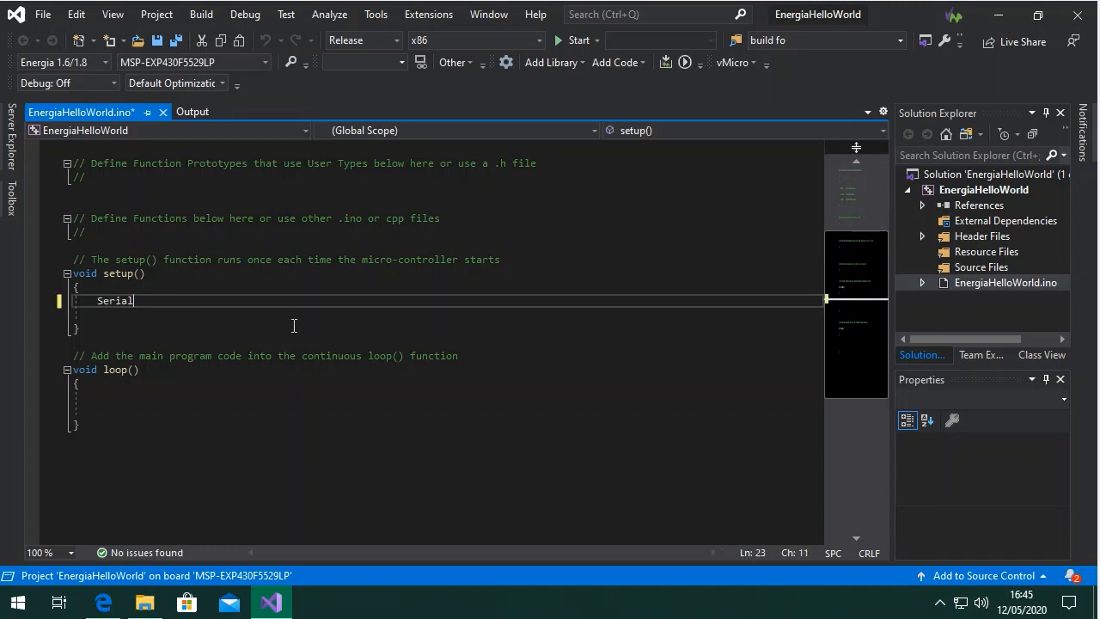
type(".begin")
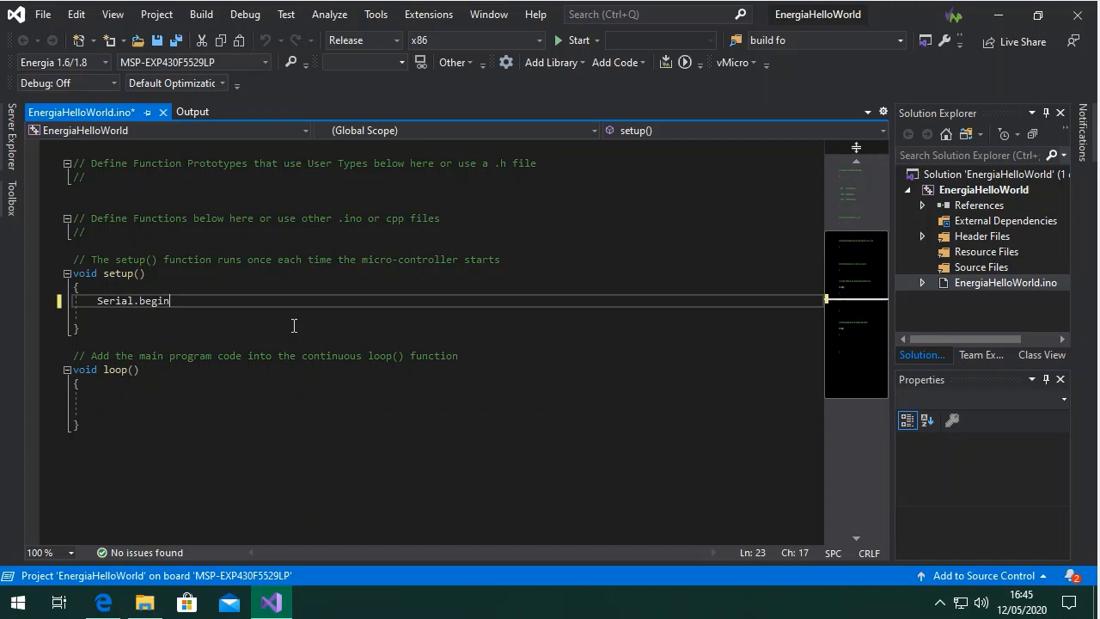
type("()")
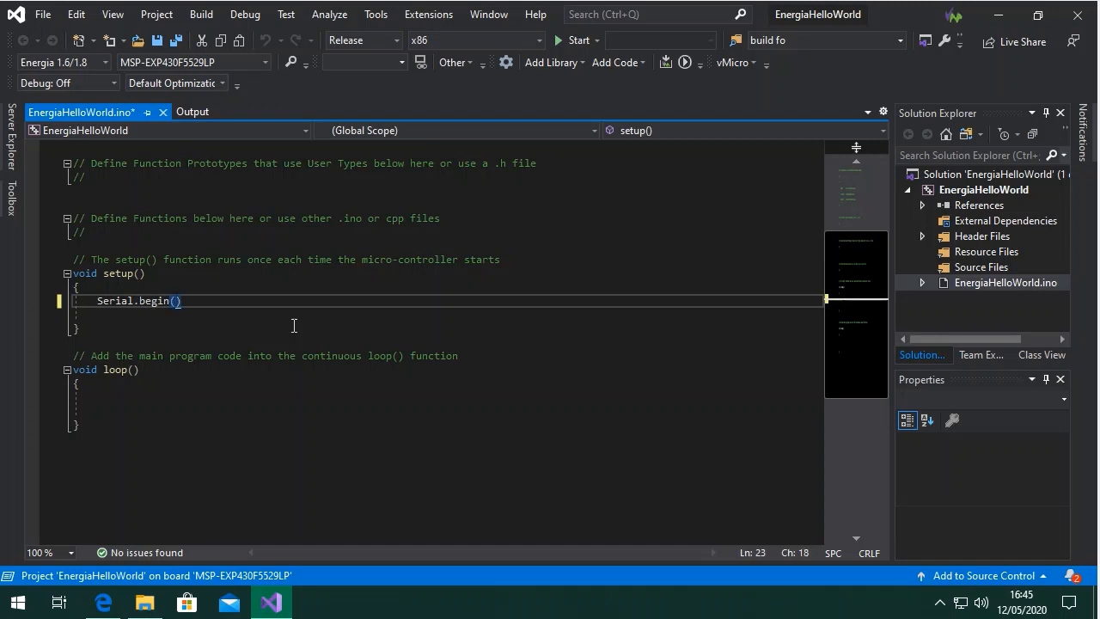
type("9600;")
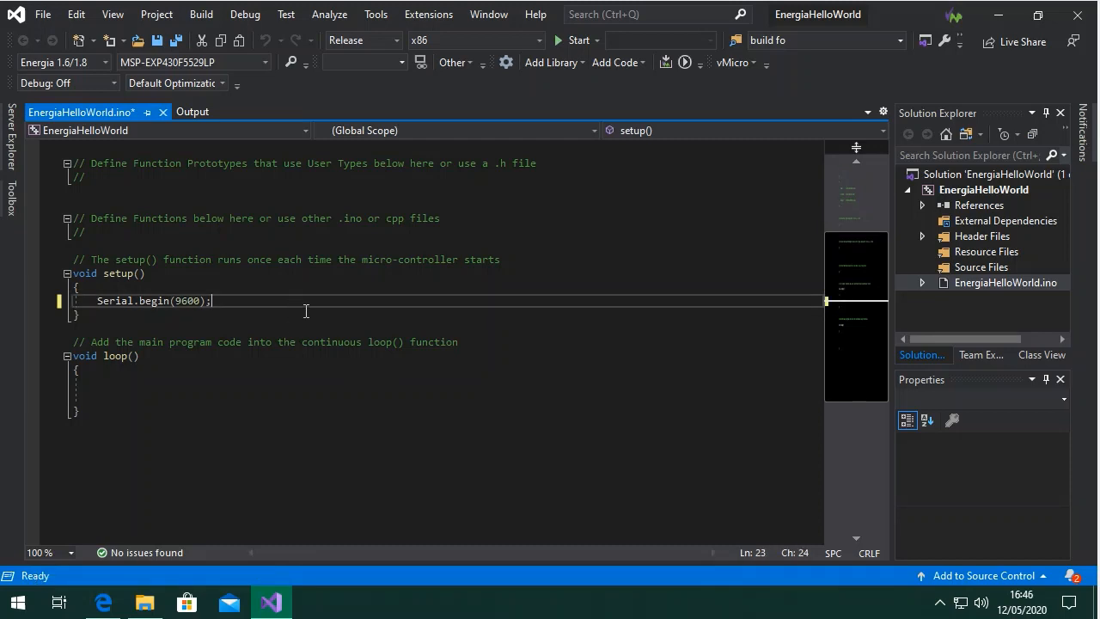
Step: Make loop() print "Hello World" followed by delay(1000);
left_click(99, 382)
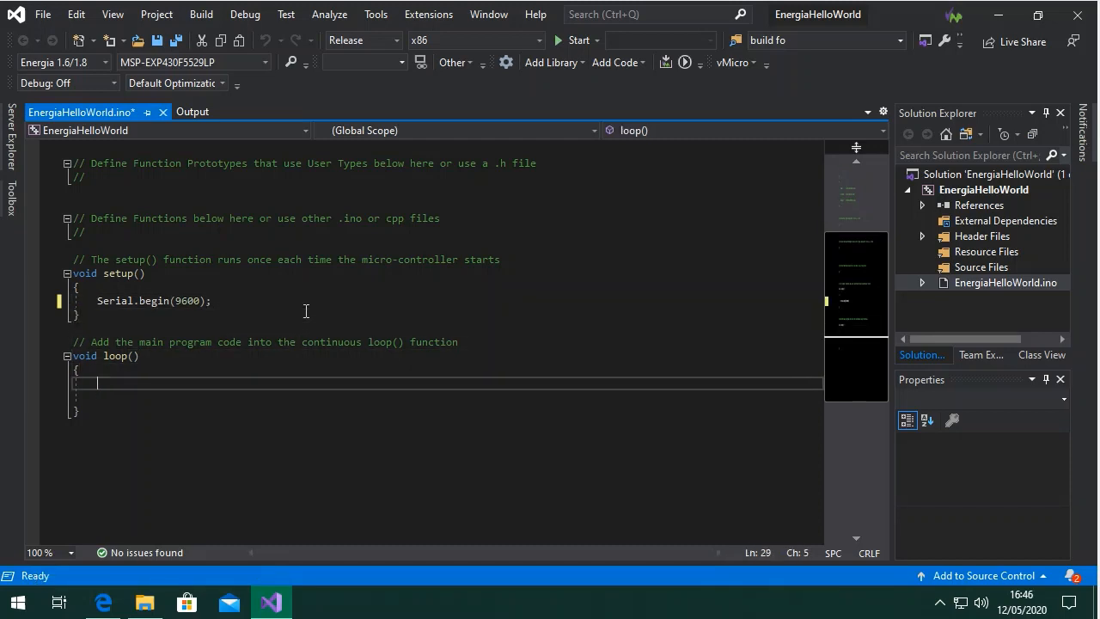
type("Serial.println(\"Hello")
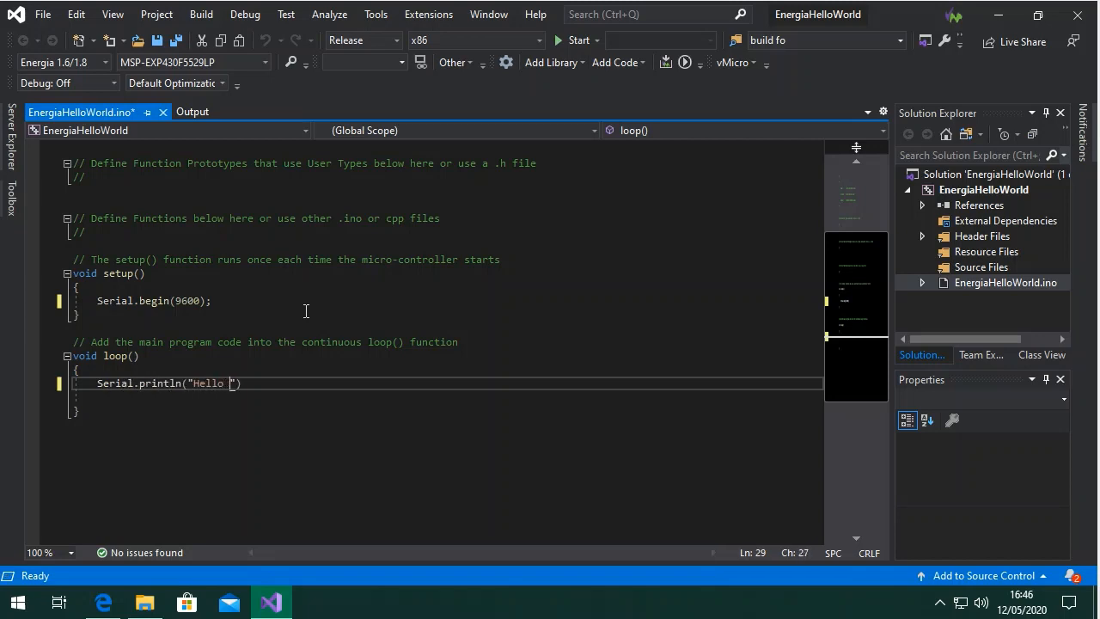
type("World")
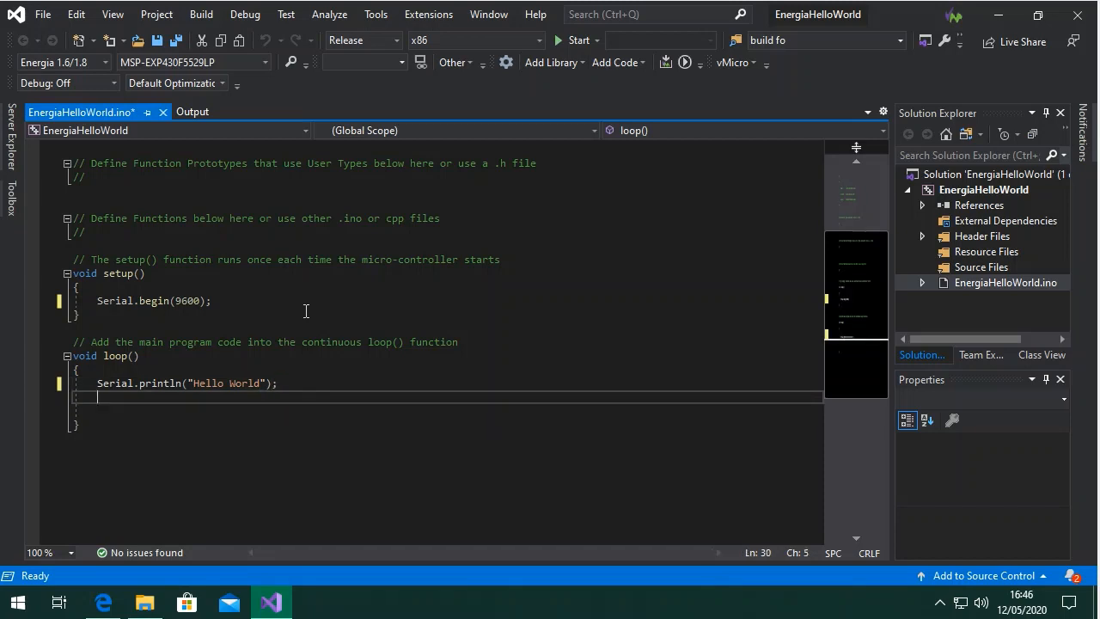
type("delay(100)")
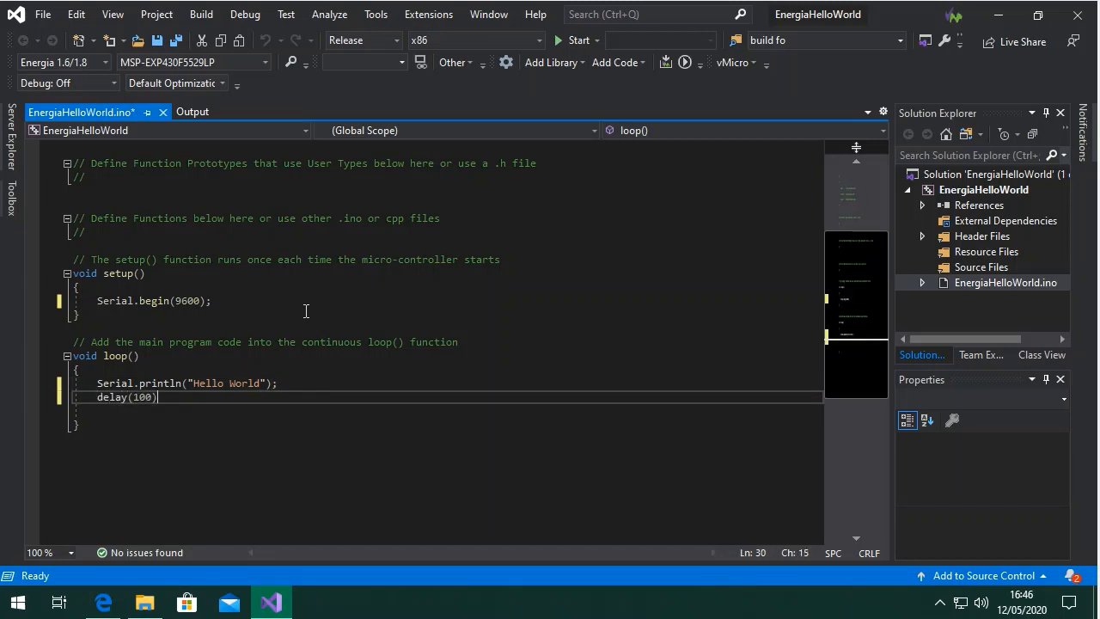
type(";")
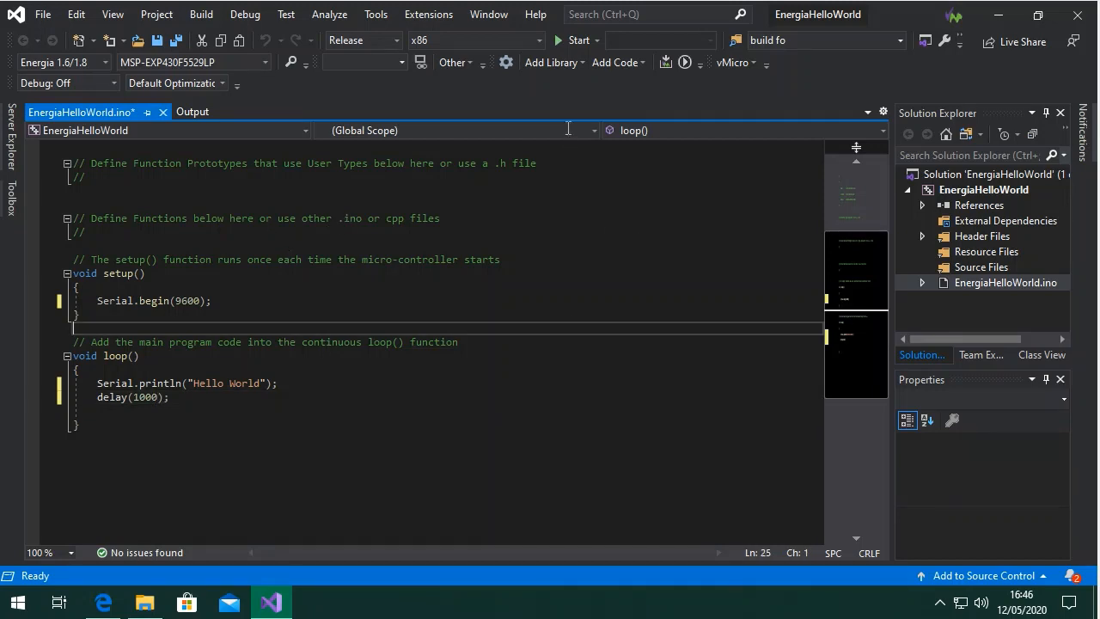
mouse_move(666, 62)
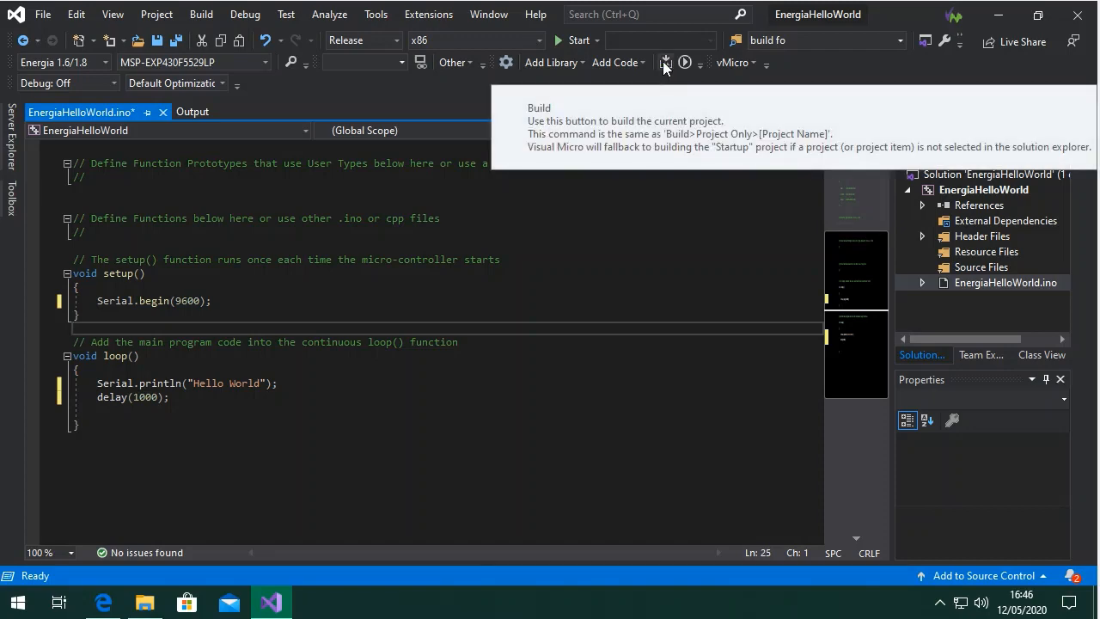
Step: Build EnergiaHelloWorld for the MSP-EXP430F5529LP board from the Visual Micro toolbar
left_click(665, 62)
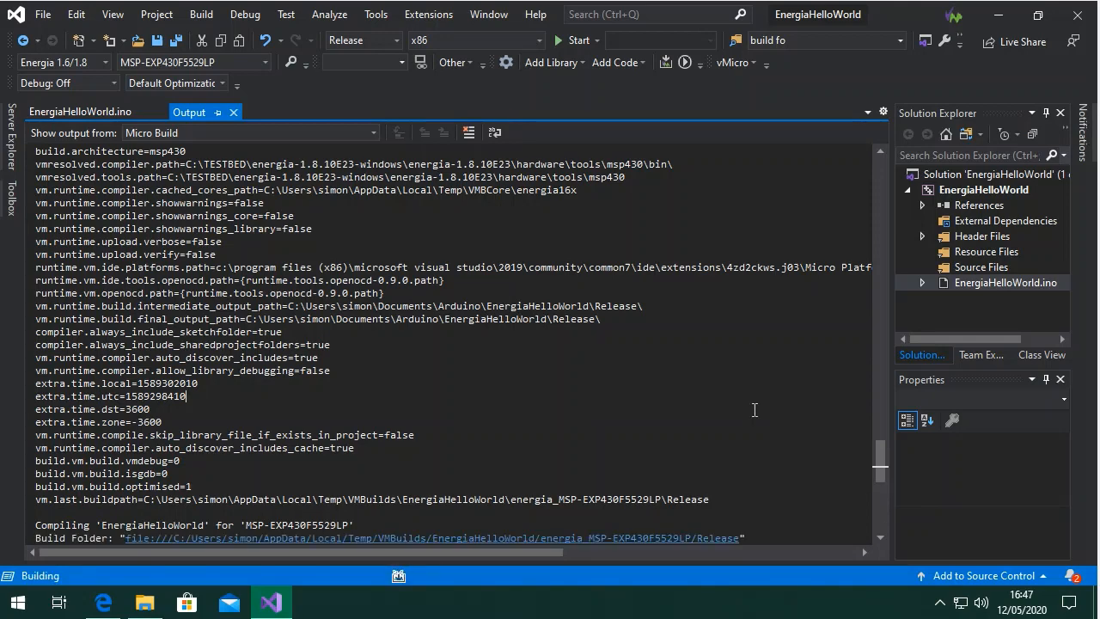
mouse_move(405, 256)
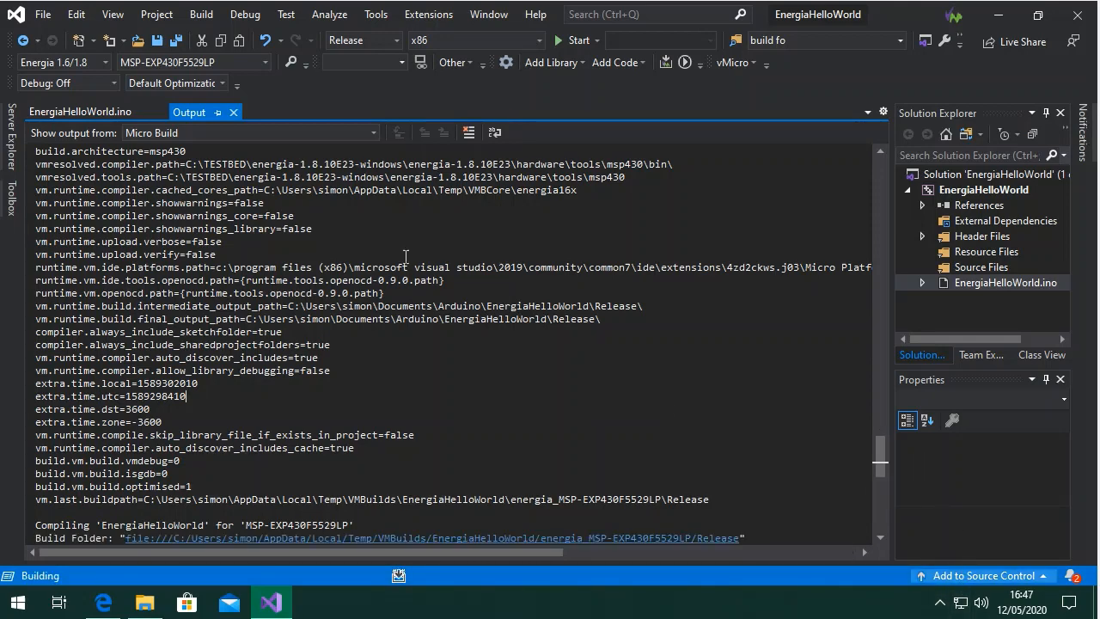